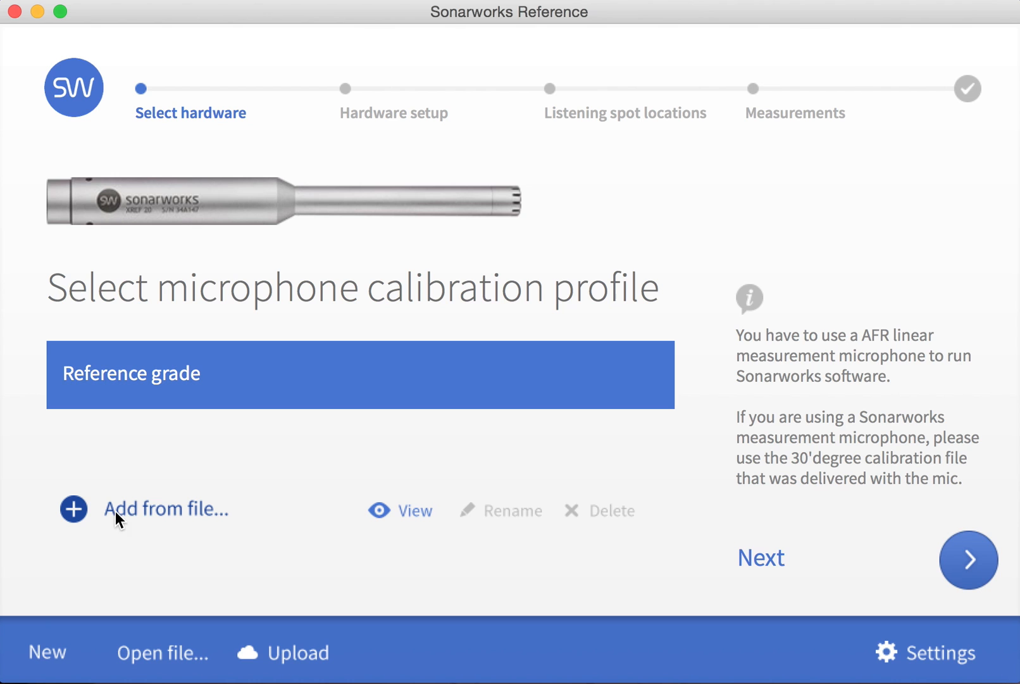
{"action": "mouse_move", "coordinate": [134, 517]}
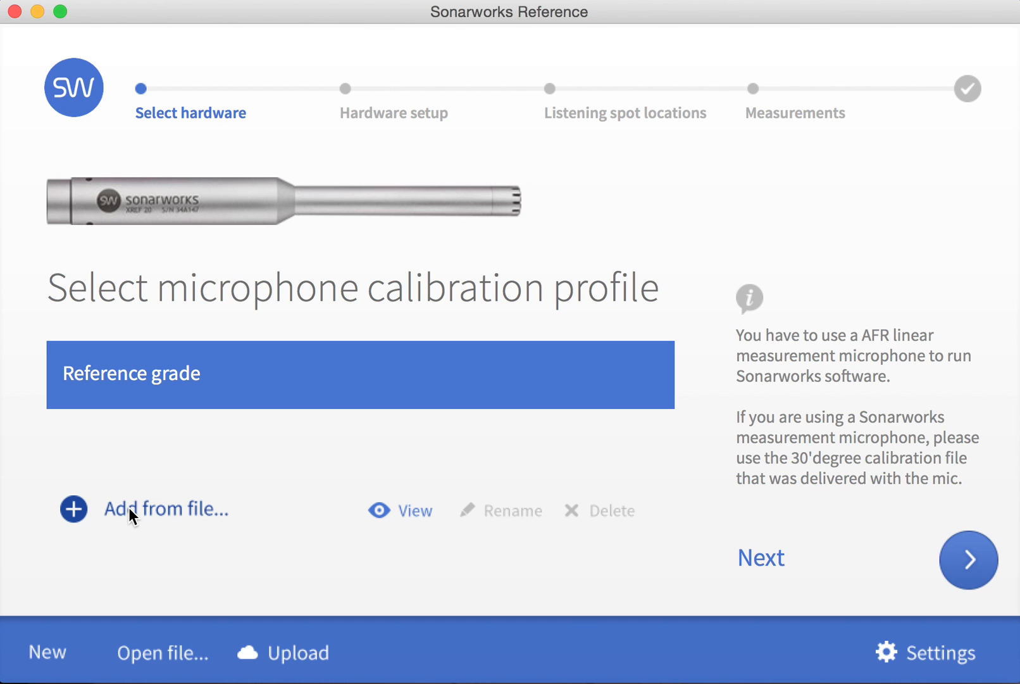
Step: Add 34B016_cal_Sonarworks_30degree.swmic from file as the microphone calibration profile
{"action": "left_click", "coordinate": [165, 509]}
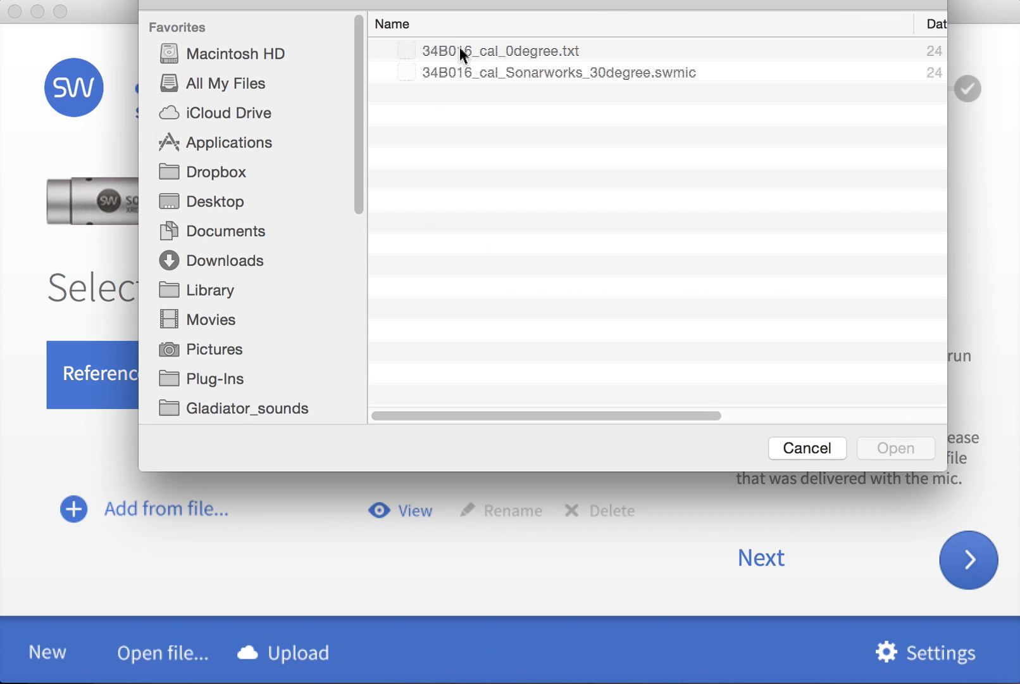
{"action": "left_click", "coordinate": [558, 72]}
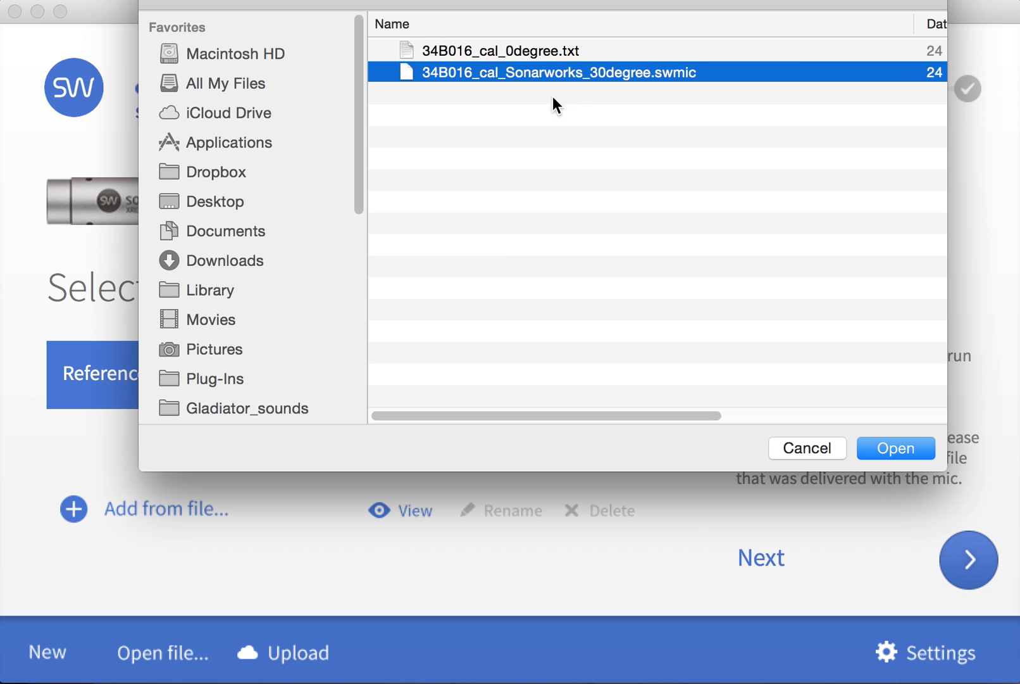
{"action": "mouse_move", "coordinate": [896, 448]}
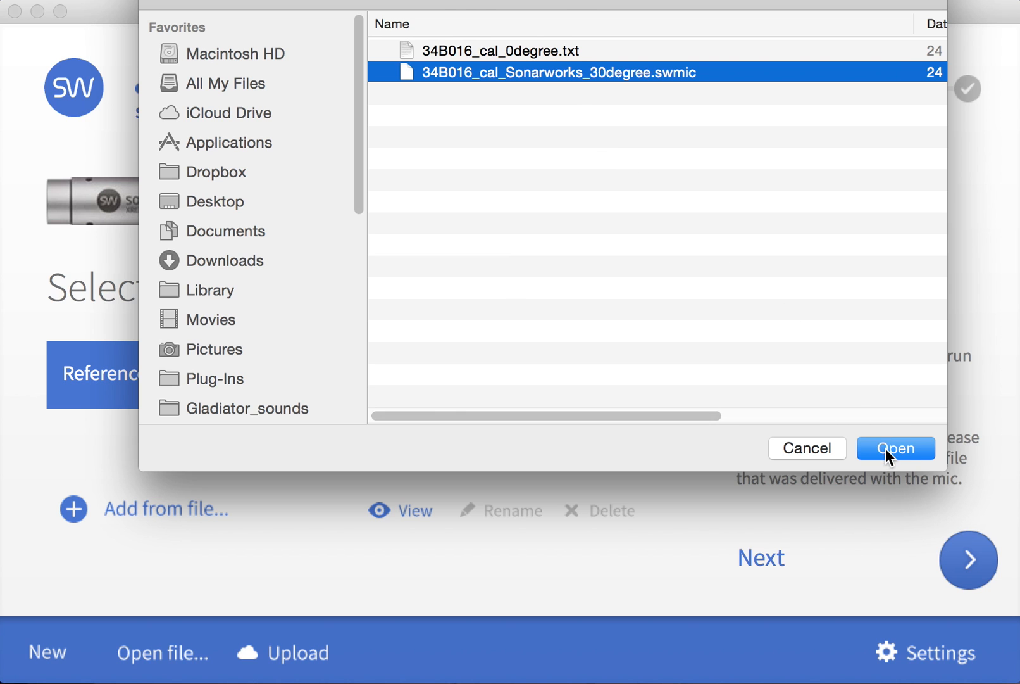
{"action": "left_click", "coordinate": [895, 449]}
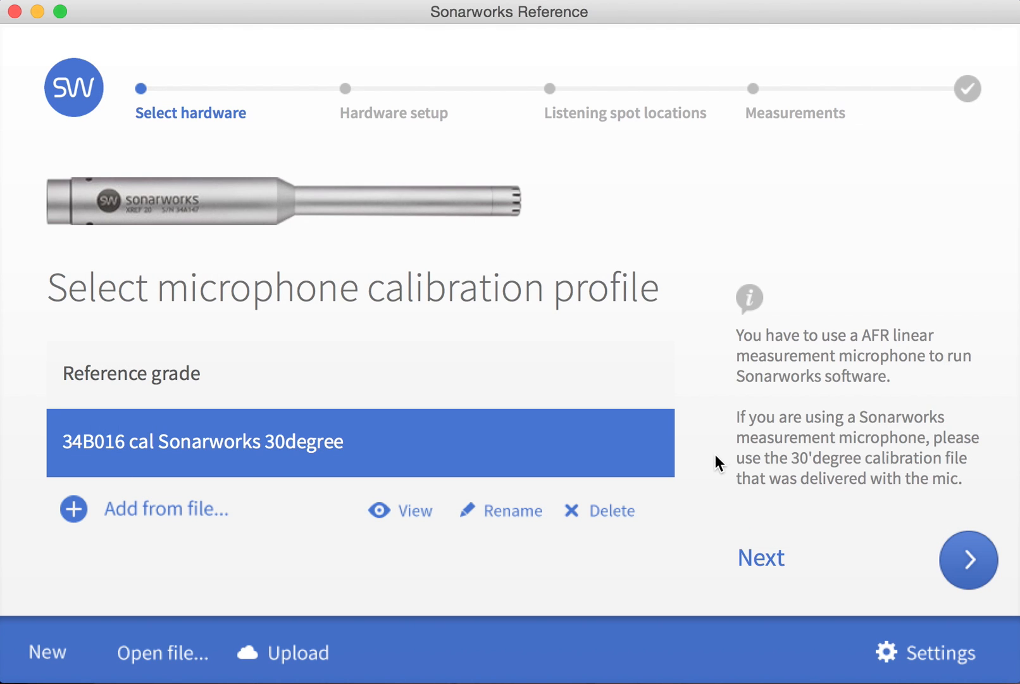
{"action": "mouse_move", "coordinate": [968, 559]}
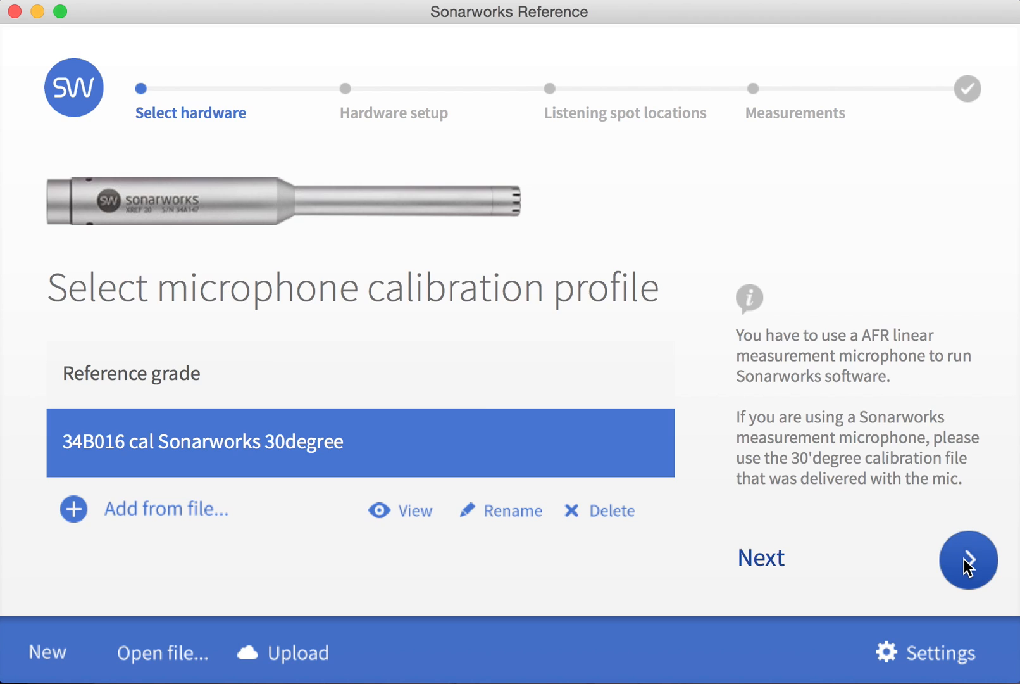
Step: Advance to output setup and play then stop the test track through the Fireface UCX
{"action": "left_click", "coordinate": [967, 559]}
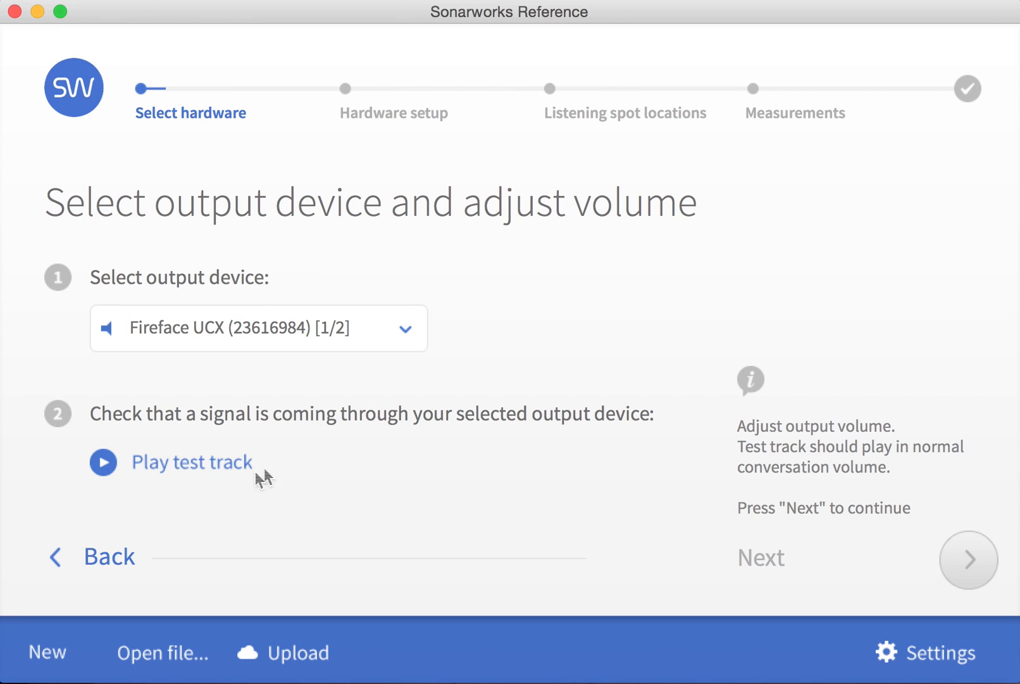
{"action": "left_click", "coordinate": [103, 462]}
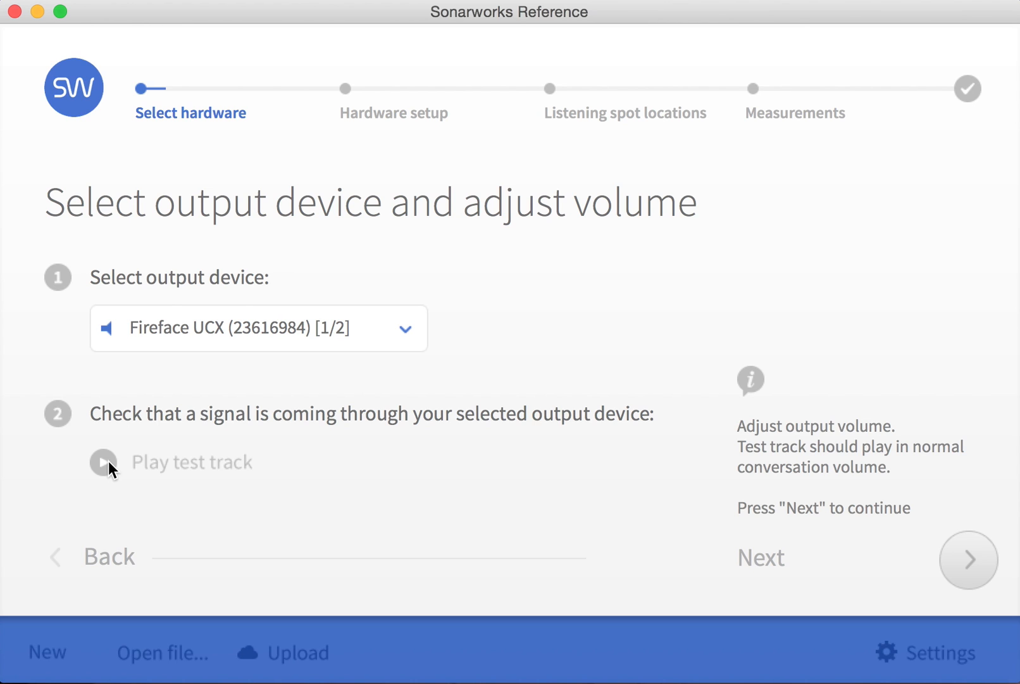
{"action": "left_click", "coordinate": [103, 462]}
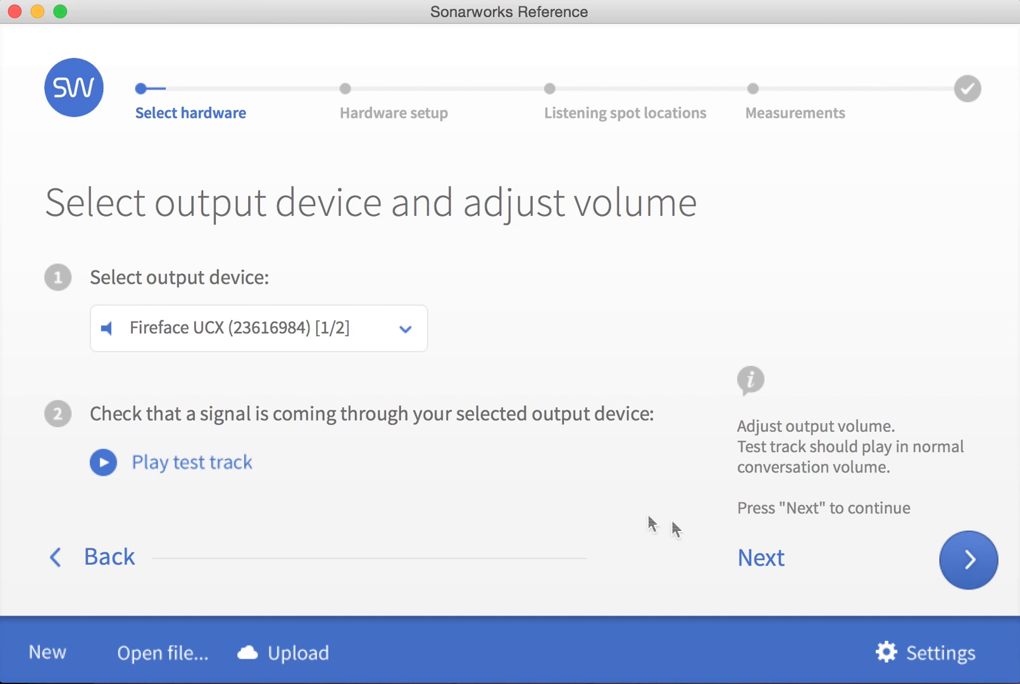
Step: Run the microphone sensitivity level test with a 3 sec delay until completed, then continue
{"action": "left_click", "coordinate": [968, 560]}
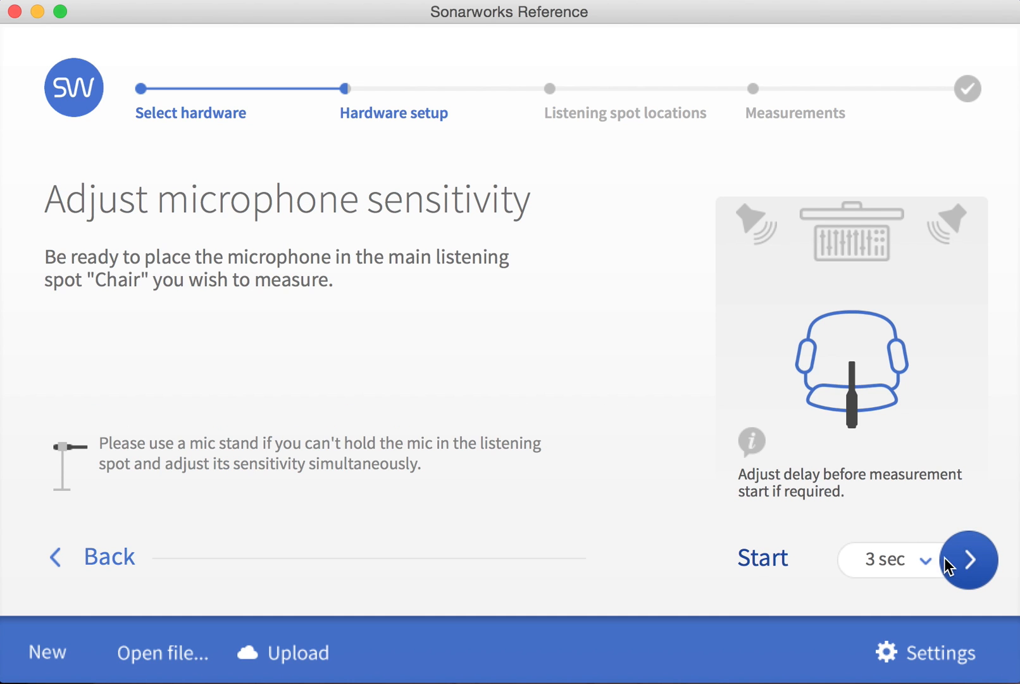
{"action": "mouse_move", "coordinate": [604, 397]}
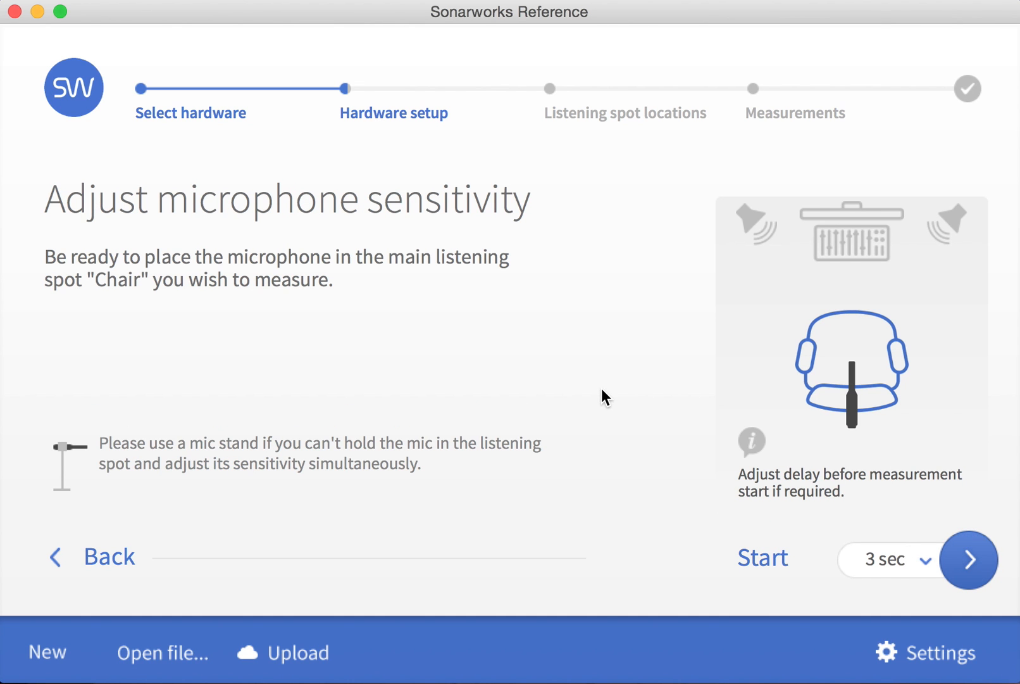
{"action": "left_click", "coordinate": [886, 559]}
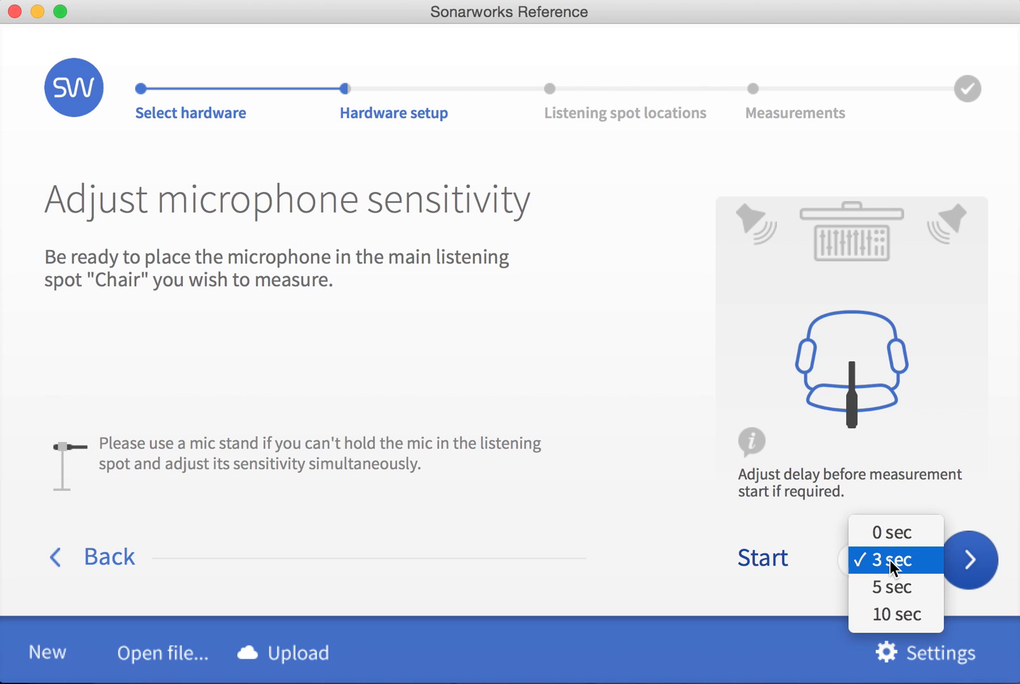
{"action": "left_click", "coordinate": [895, 560]}
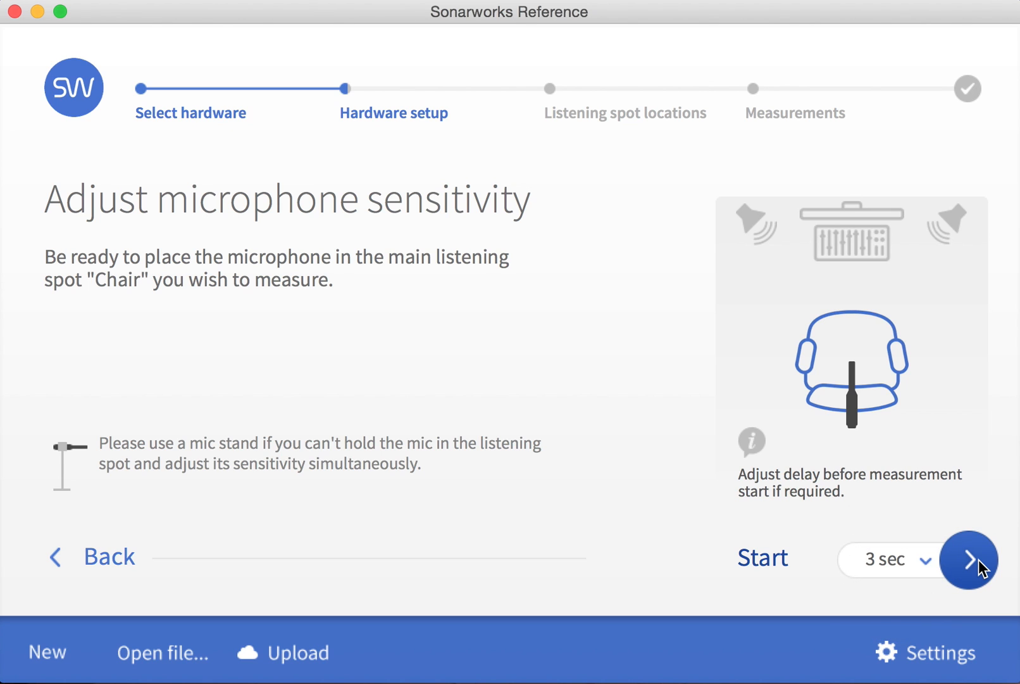
{"action": "mouse_move", "coordinate": [972, 569]}
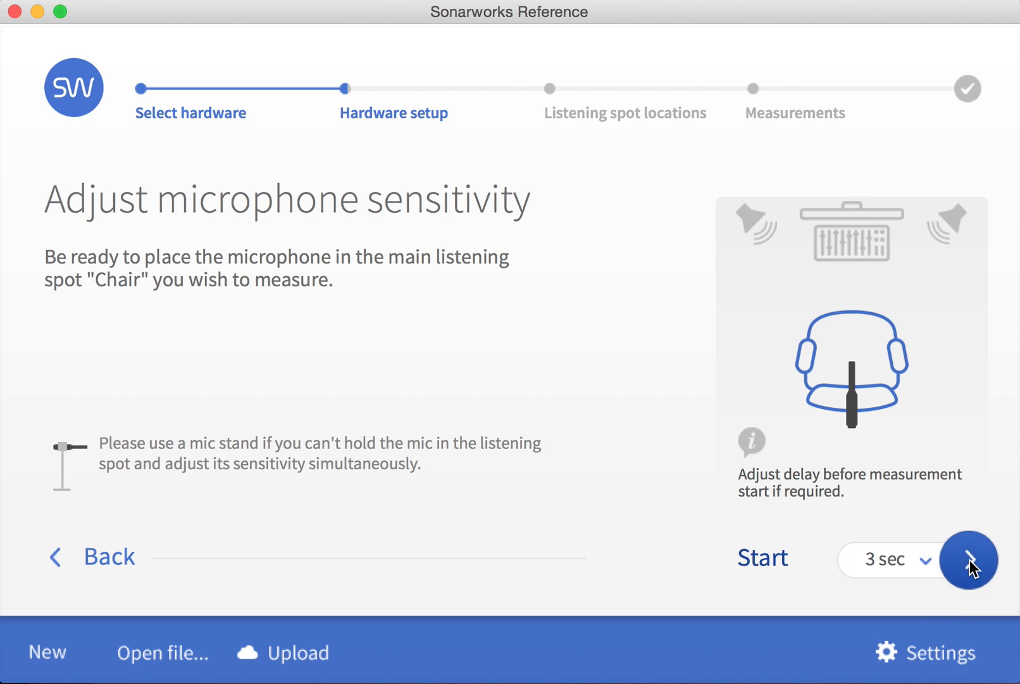
{"action": "left_click", "coordinate": [968, 559]}
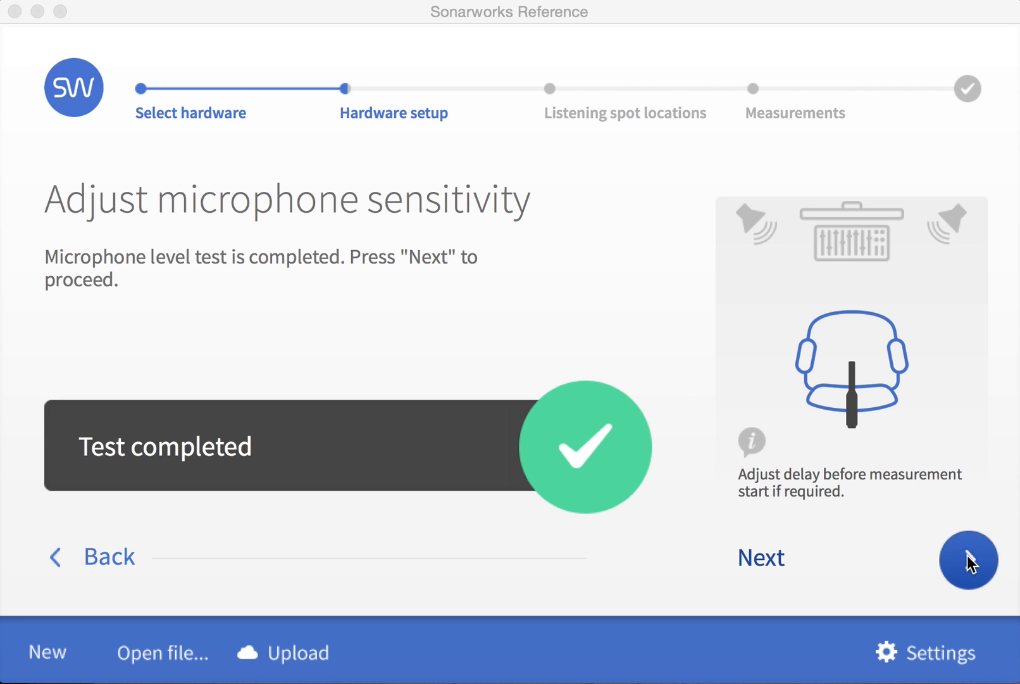
{"action": "left_click", "coordinate": [967, 560]}
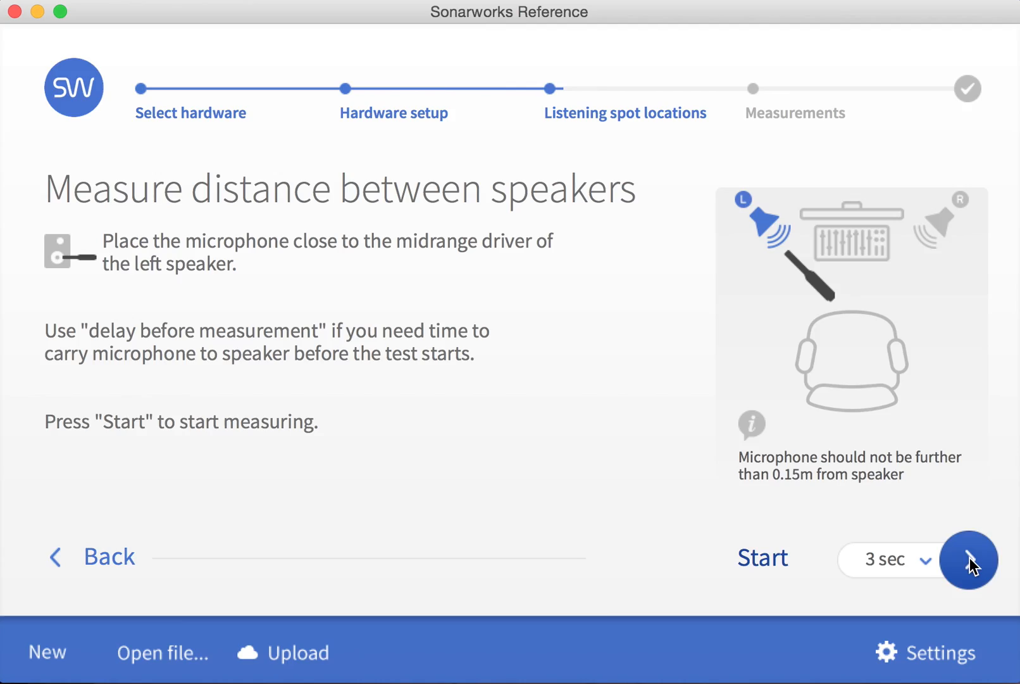
Step: Measure the left then right speaker distances, reaching the 0.66 m review page
{"action": "left_click", "coordinate": [969, 559]}
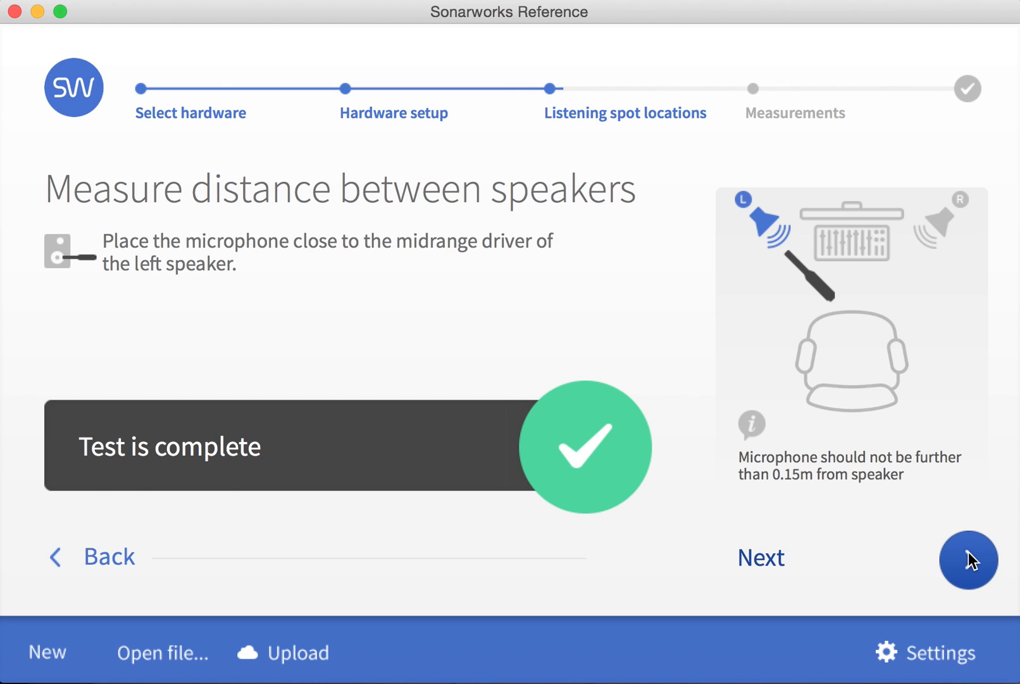
{"action": "left_click", "coordinate": [969, 559]}
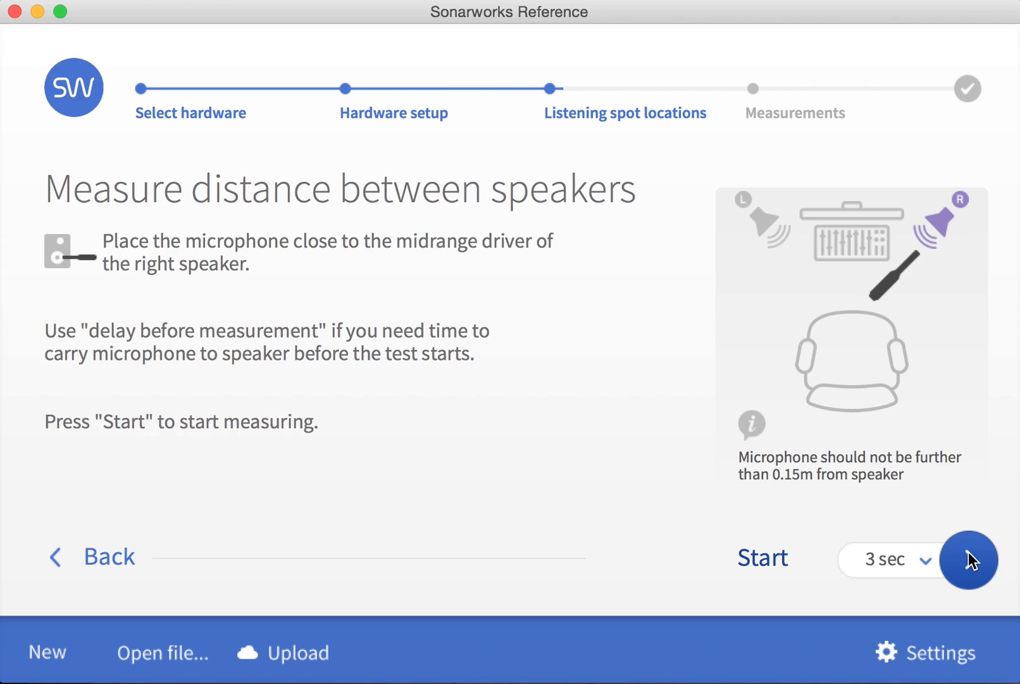
{"action": "left_click", "coordinate": [967, 560]}
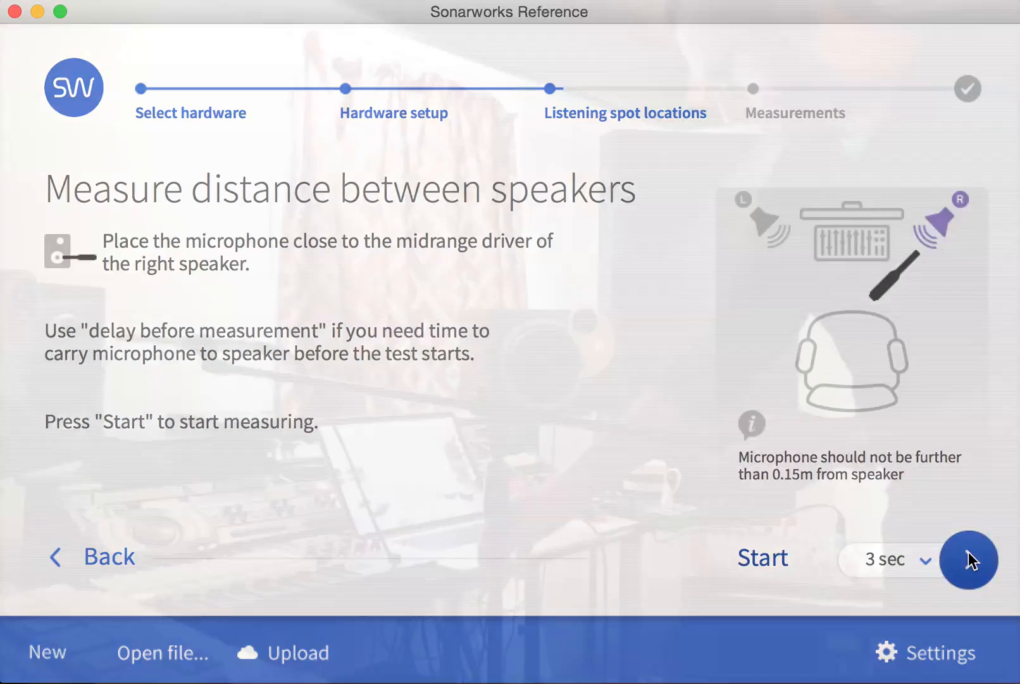
{"action": "left_click", "coordinate": [968, 560]}
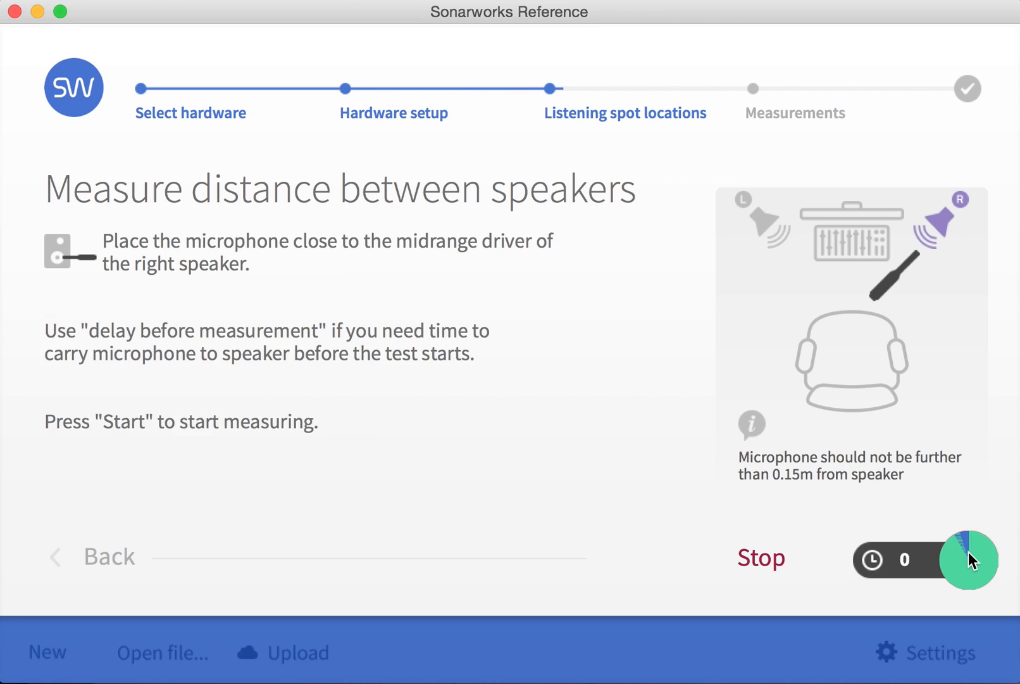
{"action": "left_click", "coordinate": [969, 559]}
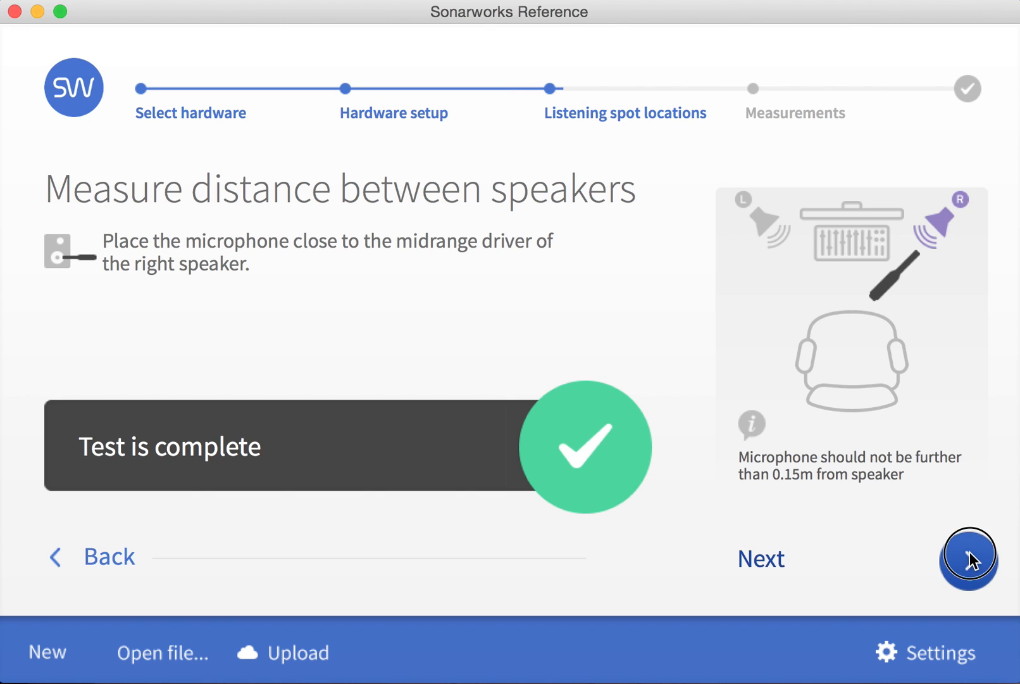
{"action": "left_click", "coordinate": [969, 559]}
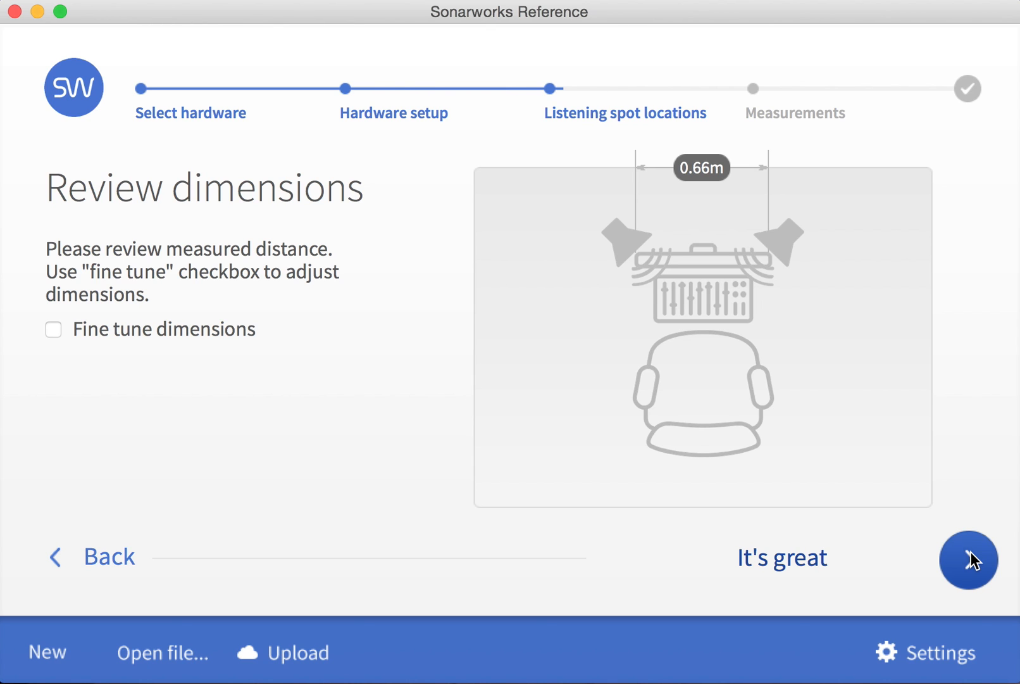
Step: Accept the 0.66 m speaker distance, measure the Chair listening spot and accept its 0.60 m centered position
{"action": "left_click", "coordinate": [967, 559]}
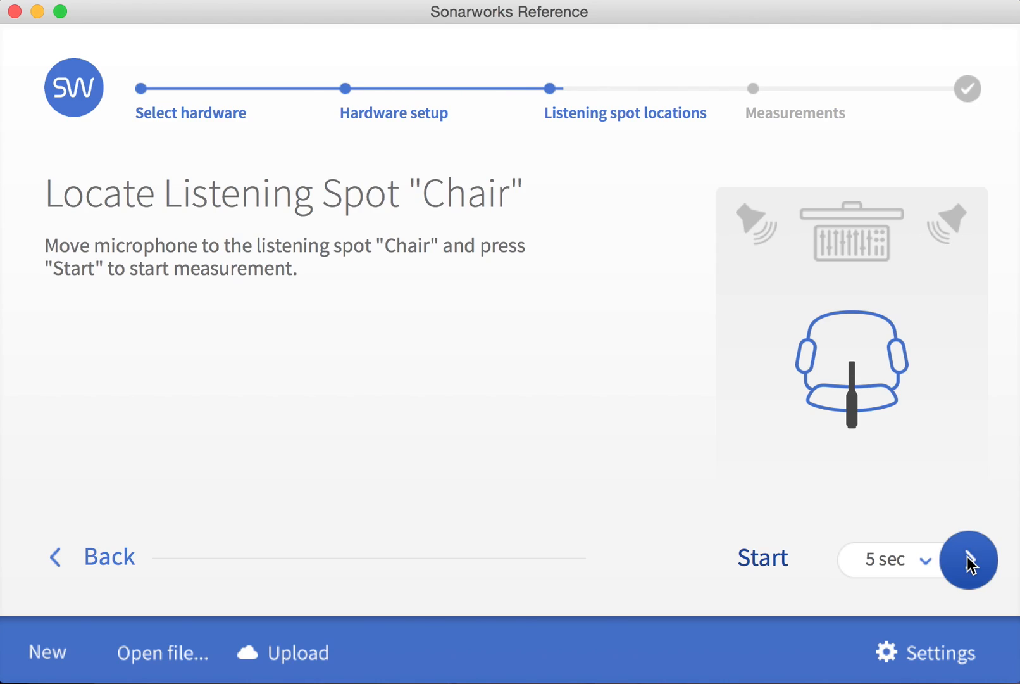
{"action": "left_click", "coordinate": [968, 560]}
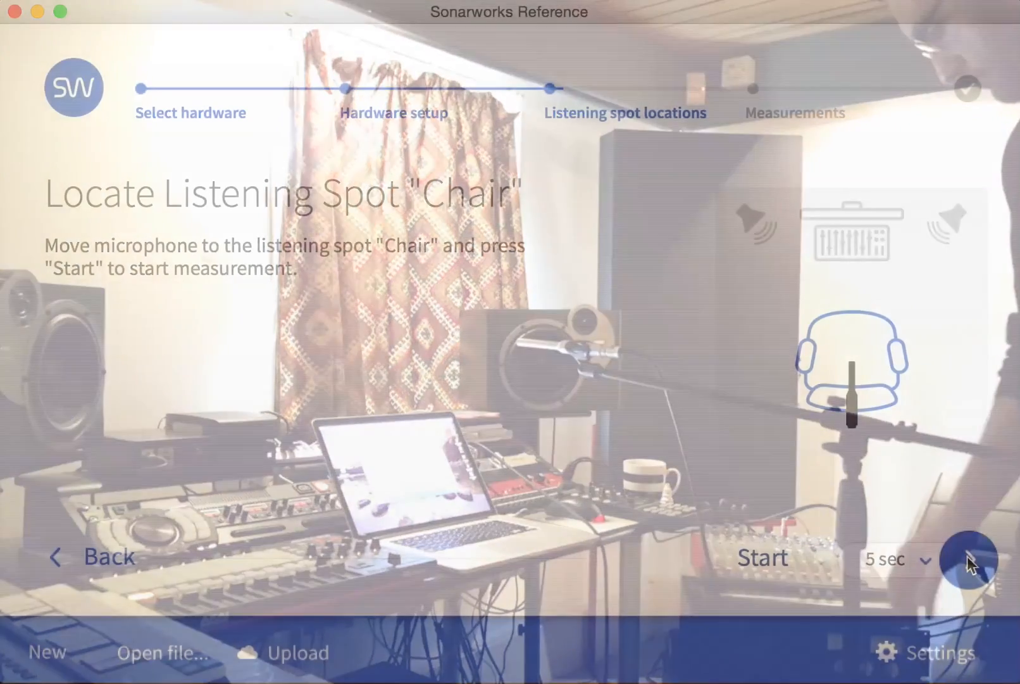
{"action": "left_click", "coordinate": [971, 560]}
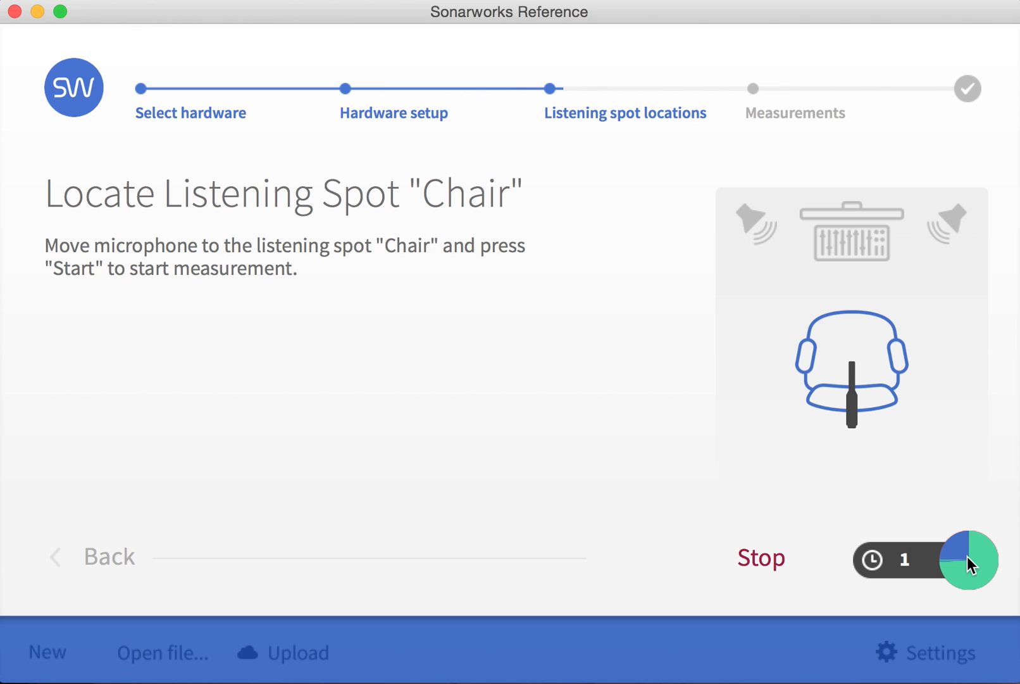
{"action": "left_click", "coordinate": [969, 559]}
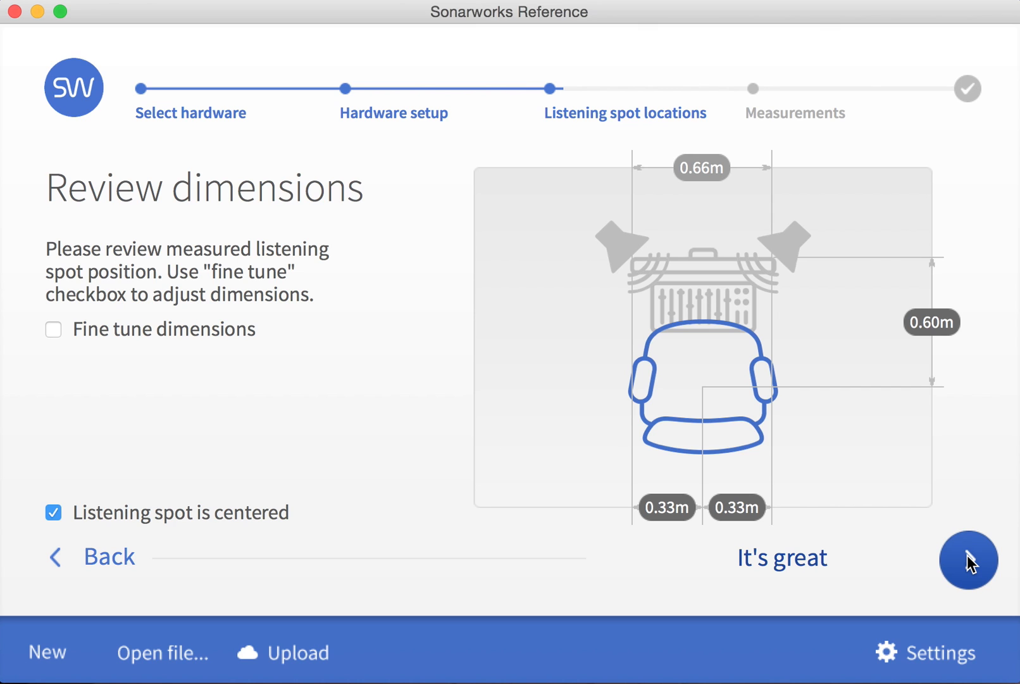
{"action": "left_click", "coordinate": [968, 559]}
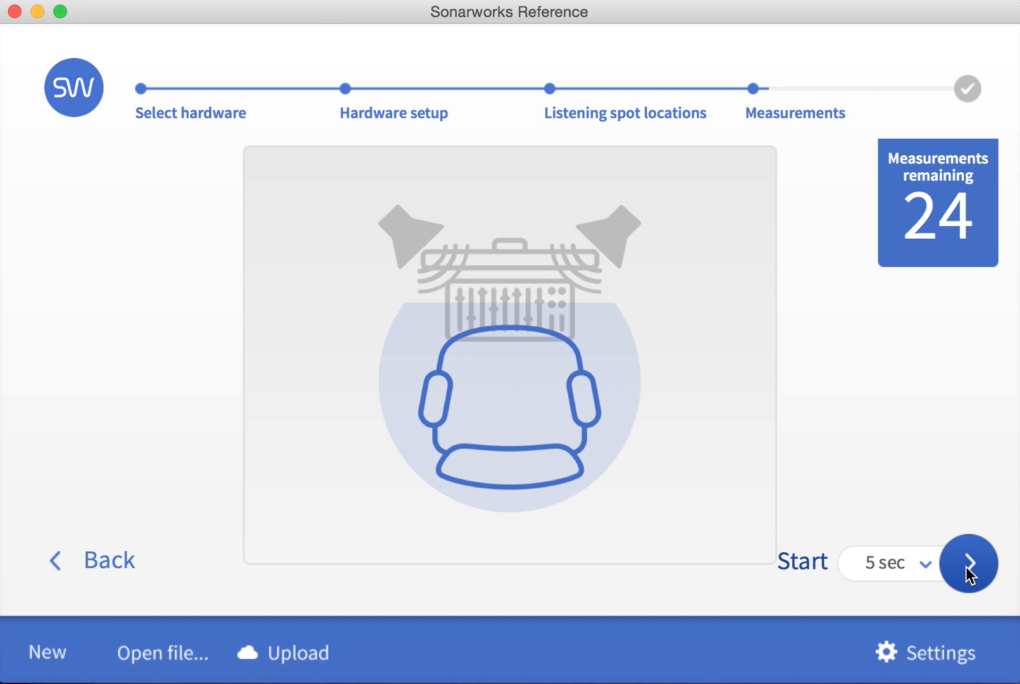
Step: Run the 24 room measurements around the Chair spot until none remain, then view results
{"action": "left_click", "coordinate": [968, 563]}
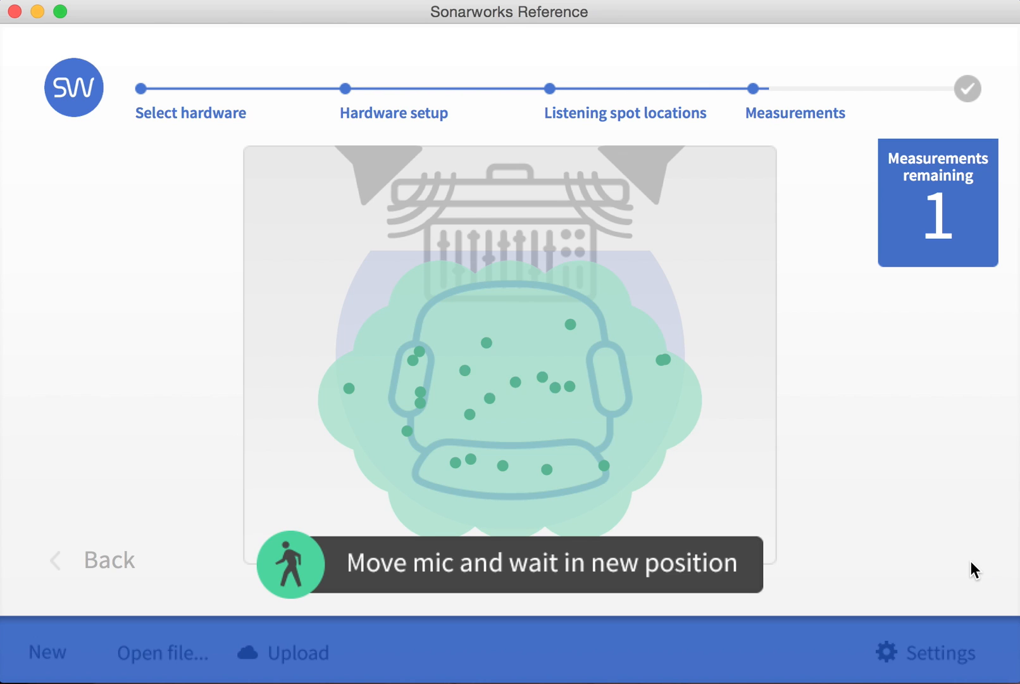
{"action": "left_click", "coordinate": [968, 562]}
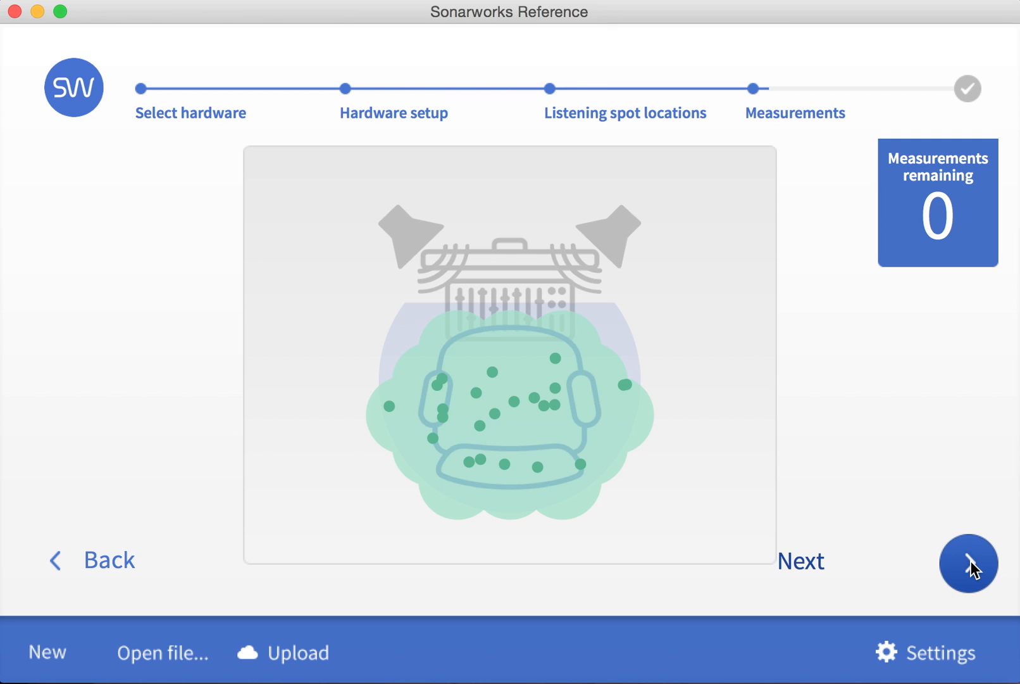
{"action": "left_click", "coordinate": [969, 563]}
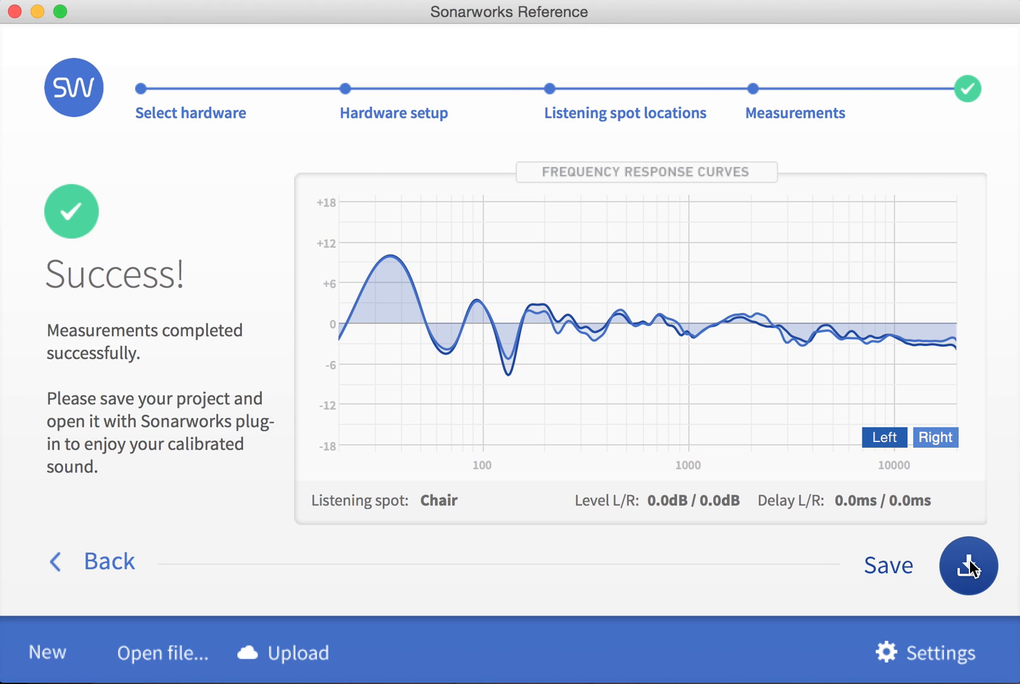
{"action": "mouse_move", "coordinate": [968, 571]}
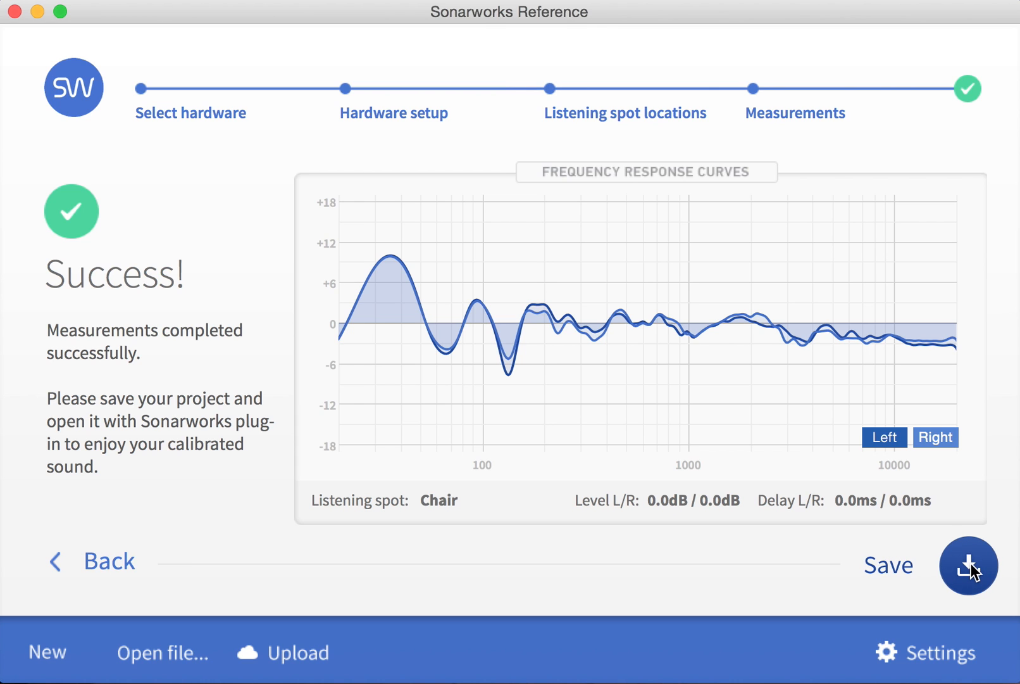
Step: Save the completed measurement as project 'AE22 + Adam Sub8' in Sonarworks Projects
{"action": "left_click", "coordinate": [968, 564]}
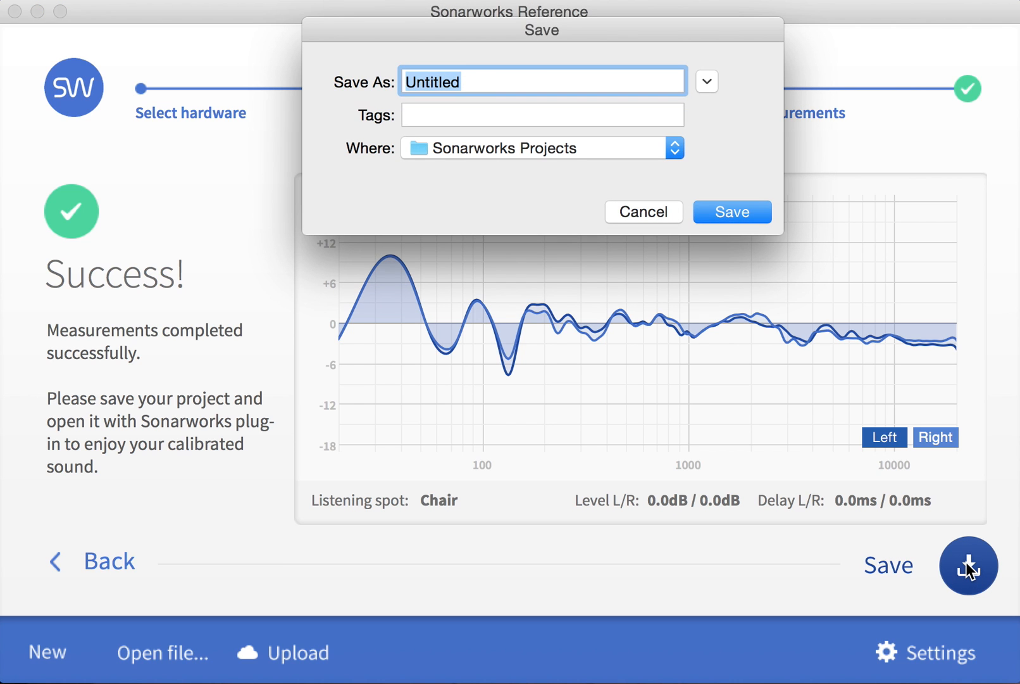
{"action": "type", "text": "AE22 + Adam Sub8"}
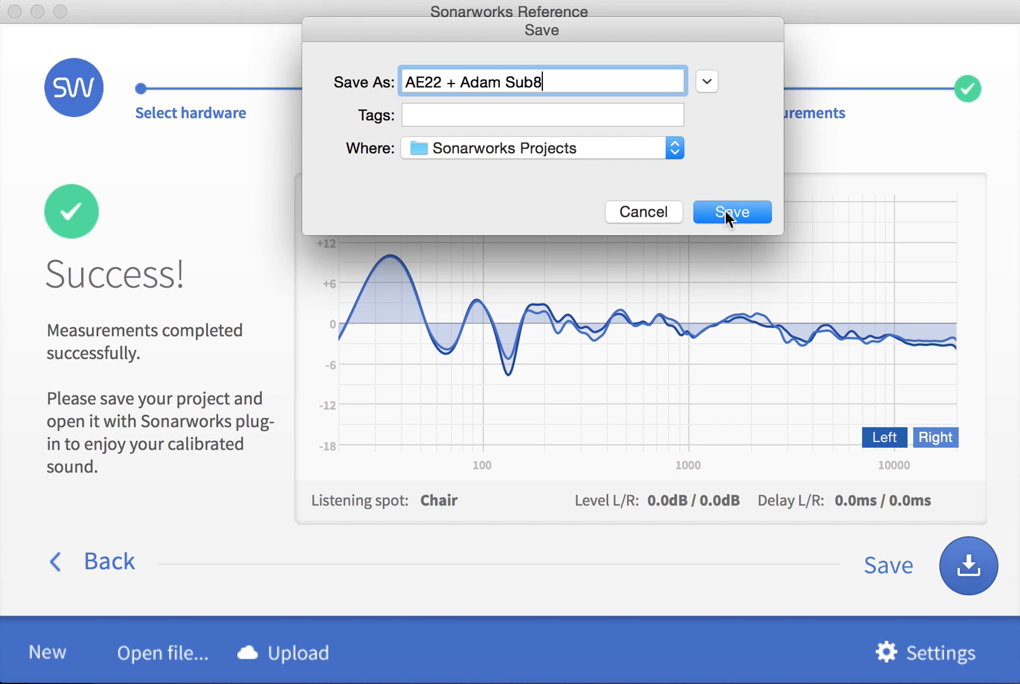
{"action": "left_click", "coordinate": [732, 211]}
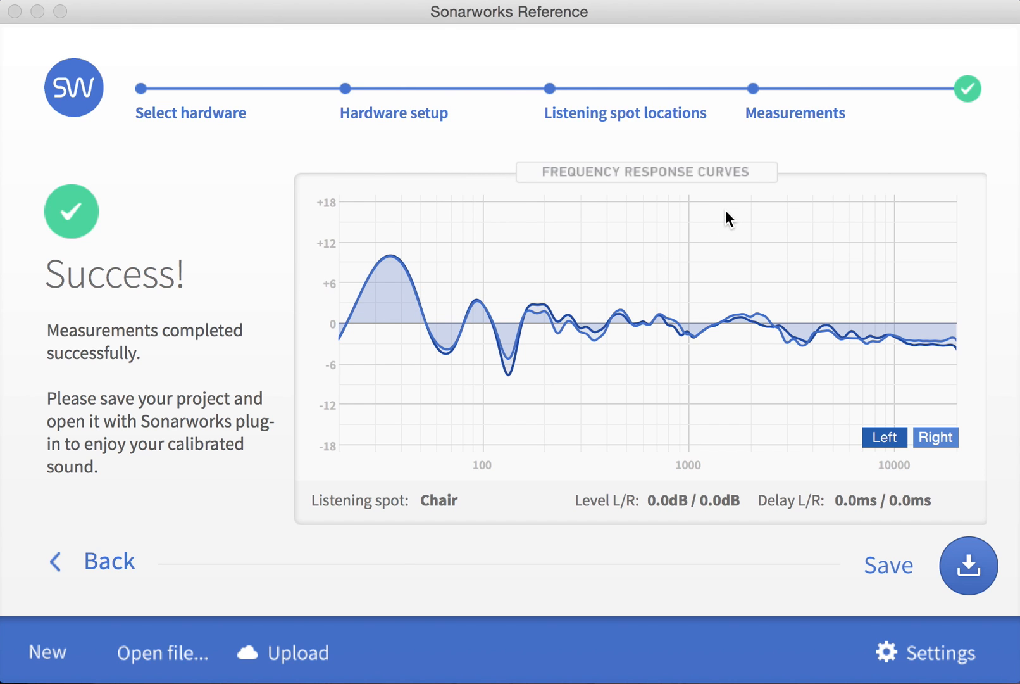
{"action": "left_click", "coordinate": [887, 563]}
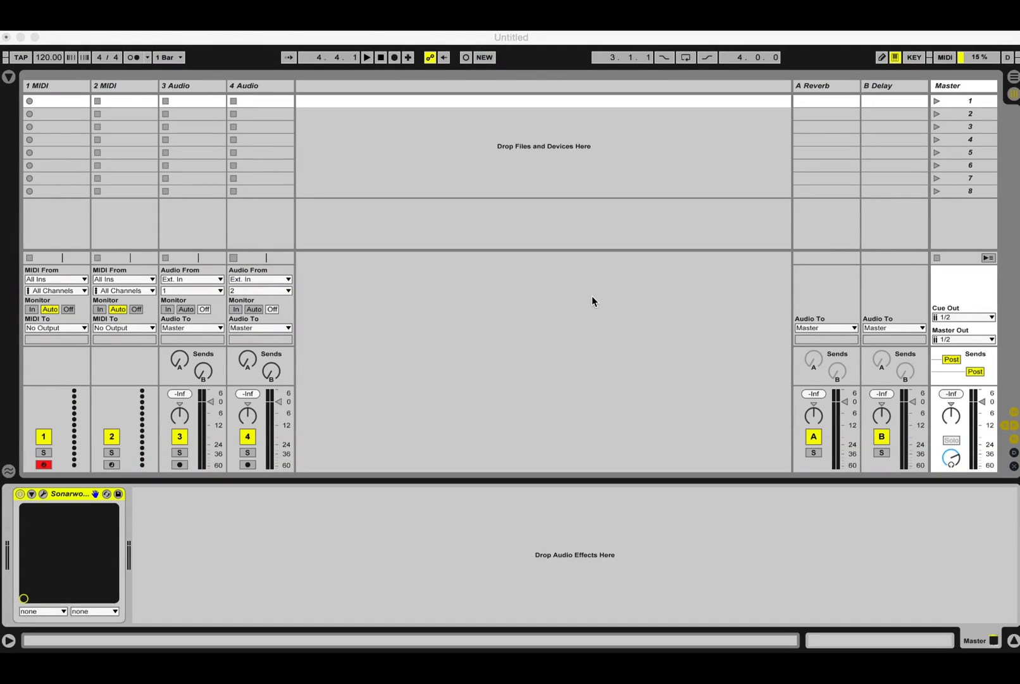
{"action": "mouse_move", "coordinate": [961, 100]}
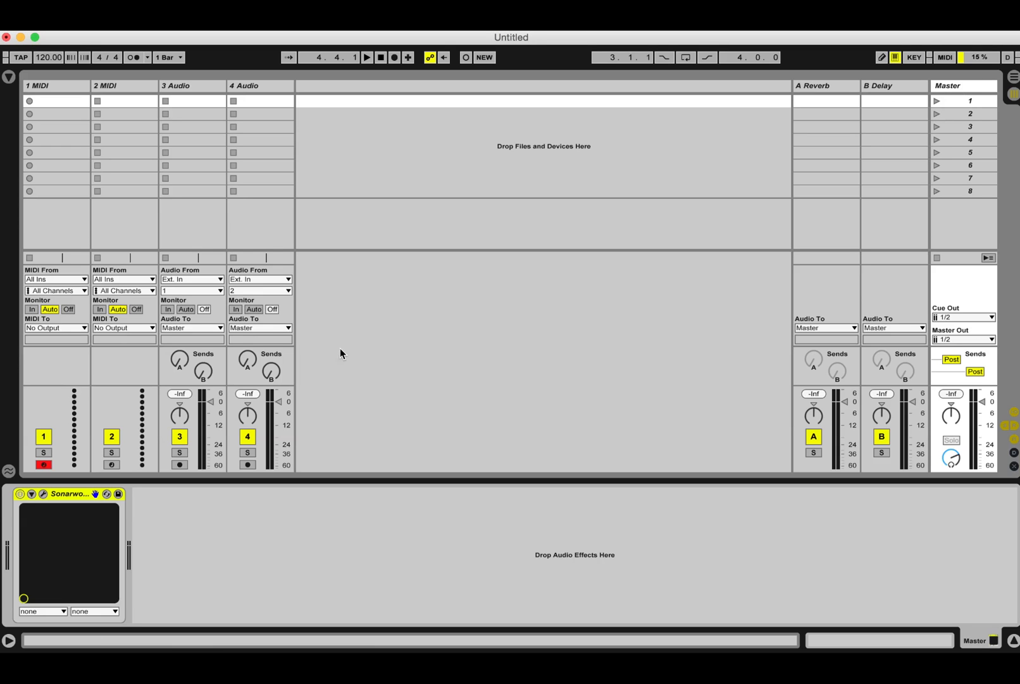
{"action": "mouse_move", "coordinate": [72, 500]}
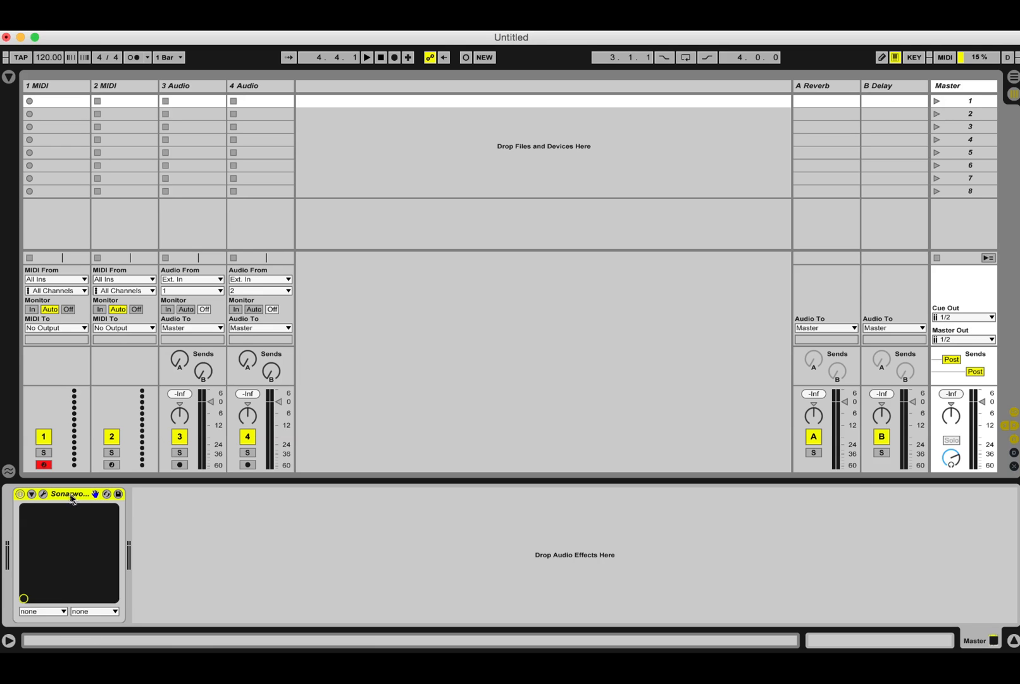
Step: Bring up the Sonarworks plugin window from the Ableton Live Master channel
{"action": "double_click", "coordinate": [68, 492]}
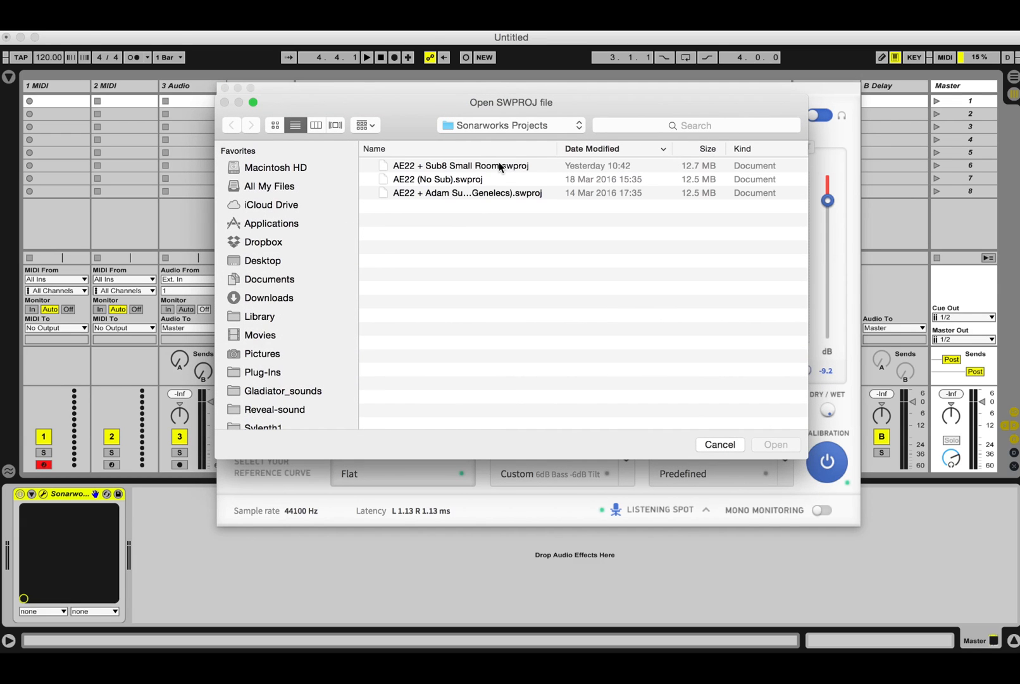
Step: Load the AE22 + Sub8 Small Room.swproj calibration project into the plugin
{"action": "double_click", "coordinate": [459, 166]}
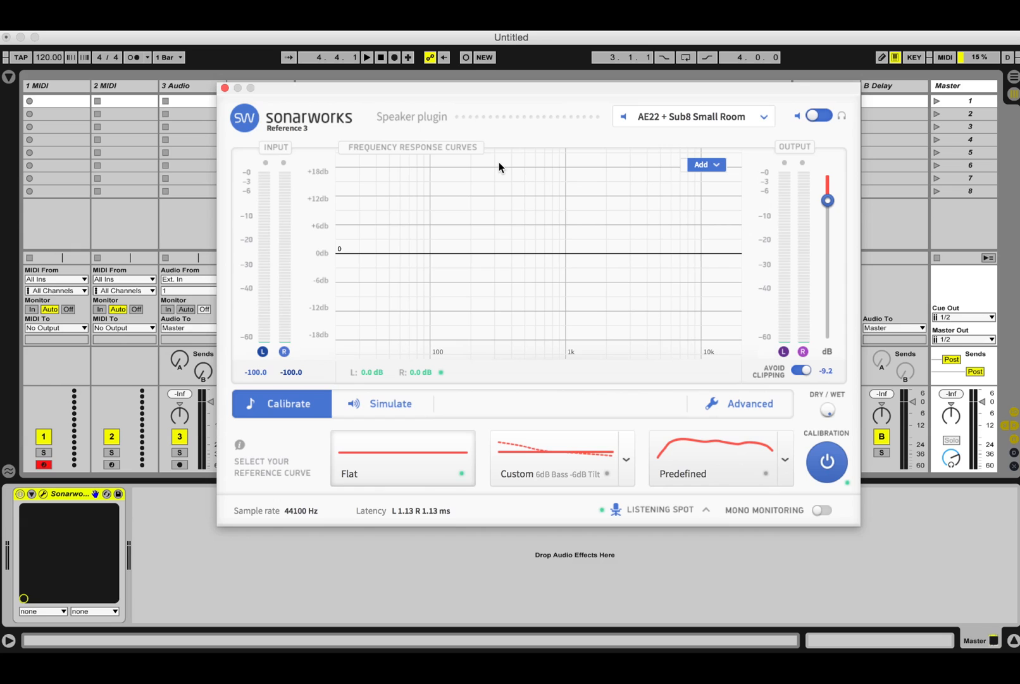
{"action": "mouse_move", "coordinate": [669, 162]}
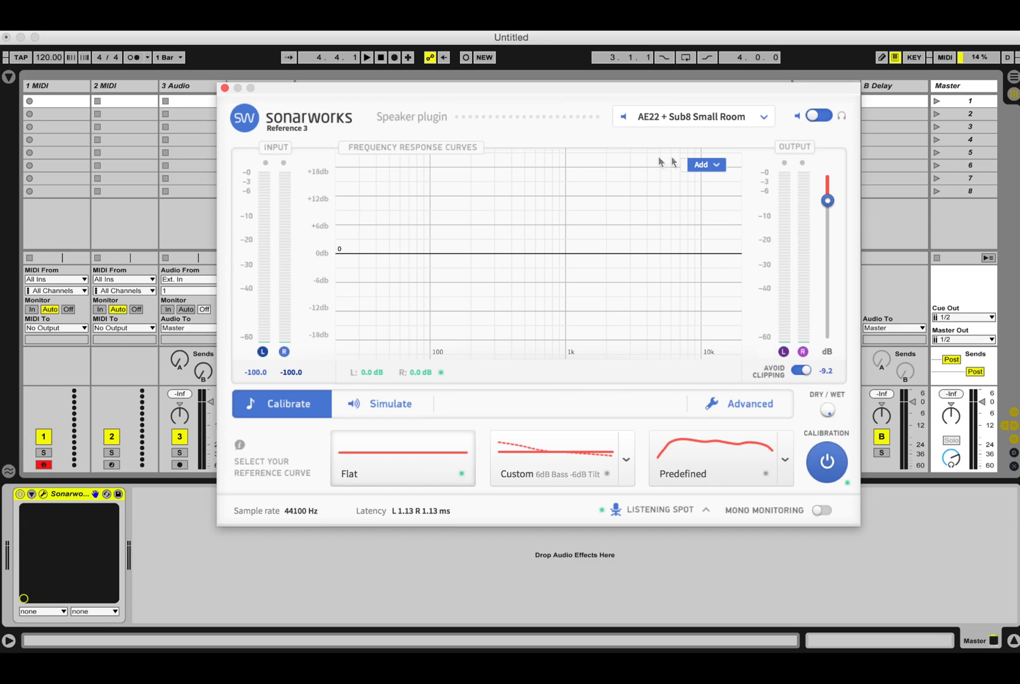
Step: Display Before, Target, Correction and After curves in the graph and turn off avoid clipping
{"action": "left_click", "coordinate": [706, 164]}
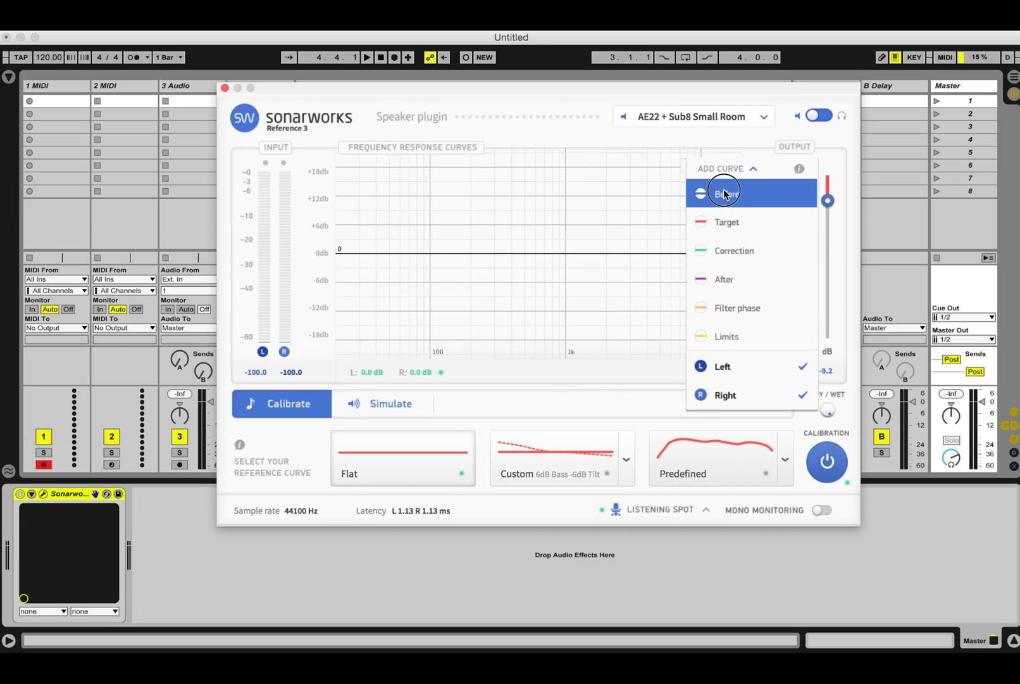
{"action": "left_click", "coordinate": [725, 193]}
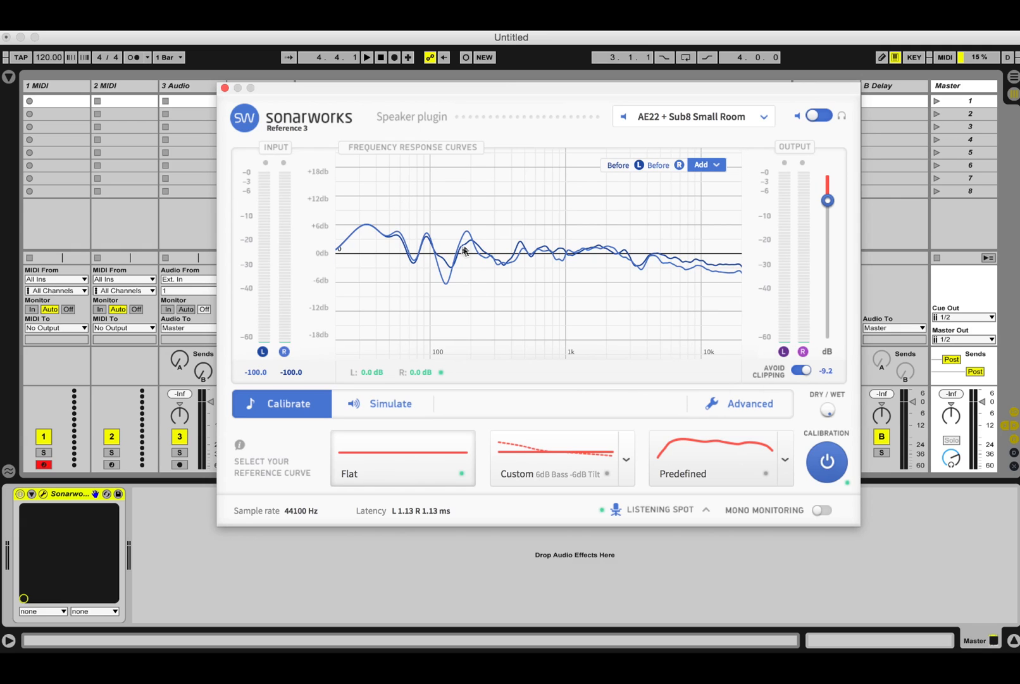
{"action": "mouse_move", "coordinate": [474, 259]}
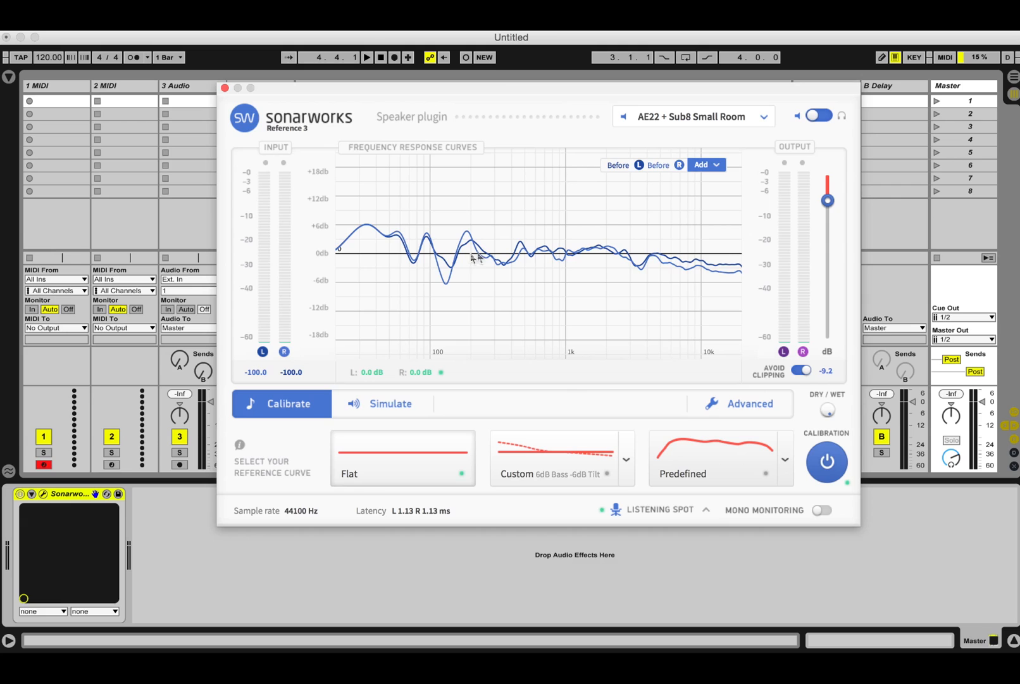
{"action": "mouse_move", "coordinate": [748, 265]}
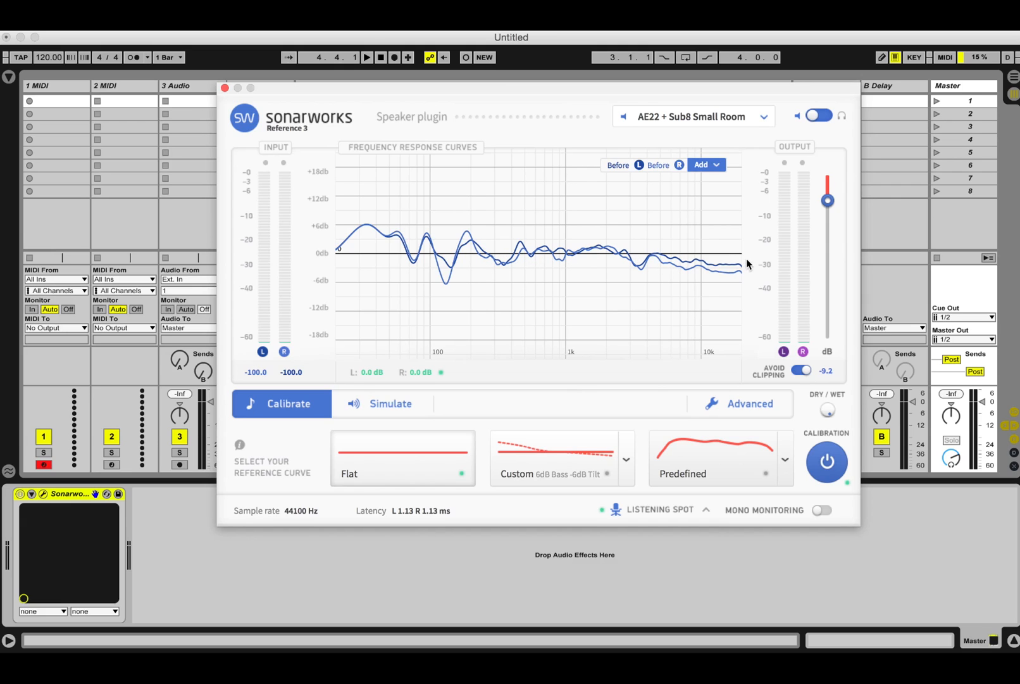
{"action": "left_click", "coordinate": [706, 164]}
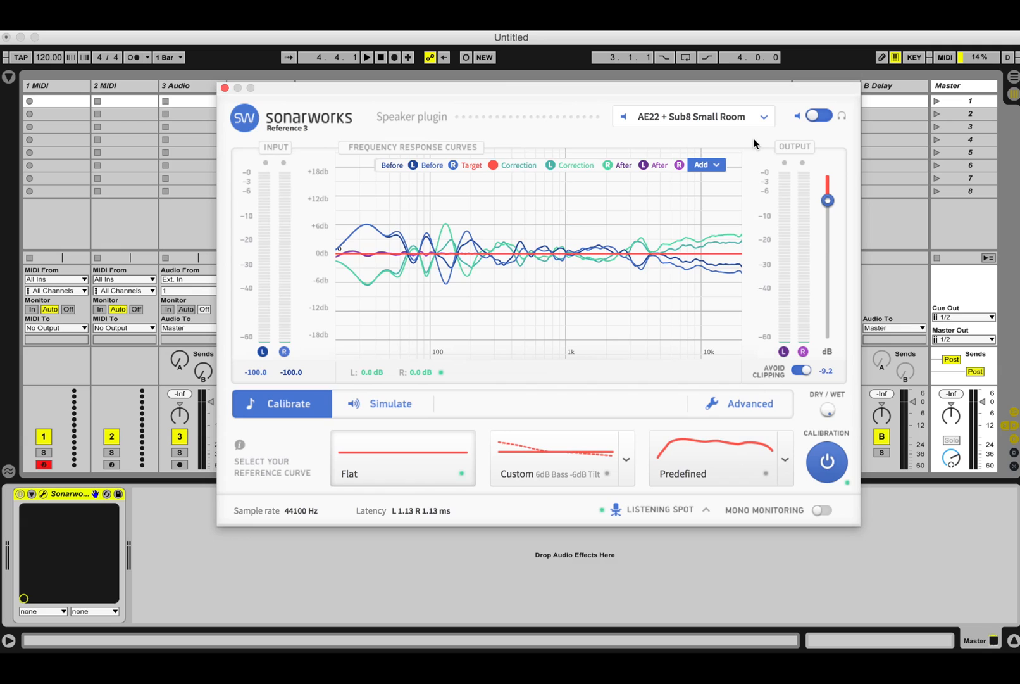
{"action": "left_click", "coordinate": [801, 370]}
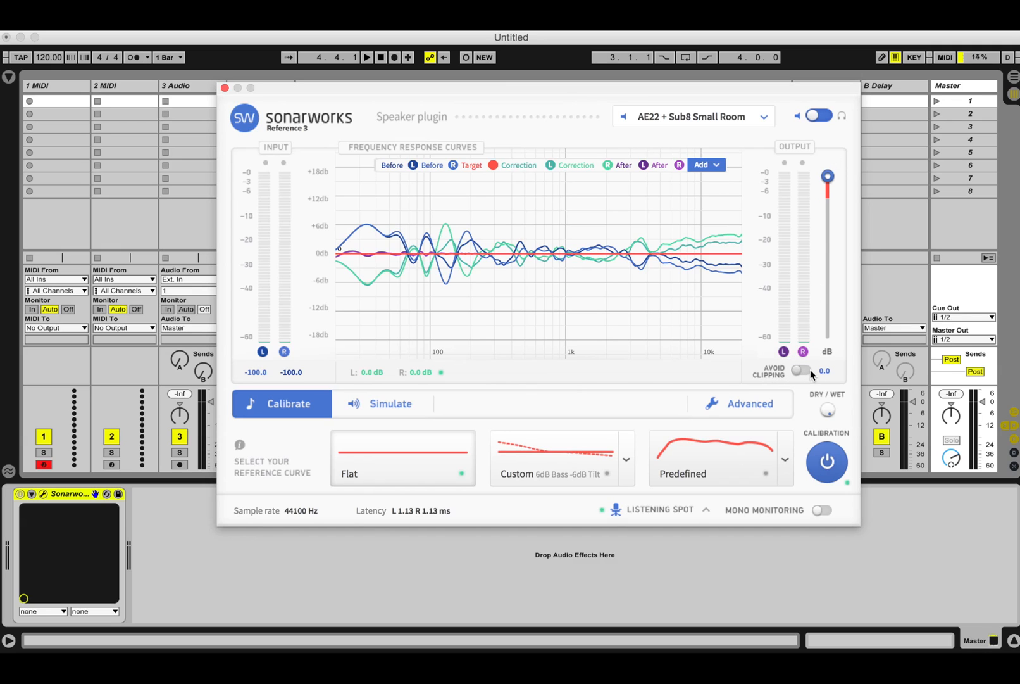
Step: Re-enable Avoid Clipping and bring up the Advanced calibration settings
{"action": "left_click_drag", "start_coordinate": [827, 176], "coordinate": [827, 200]}
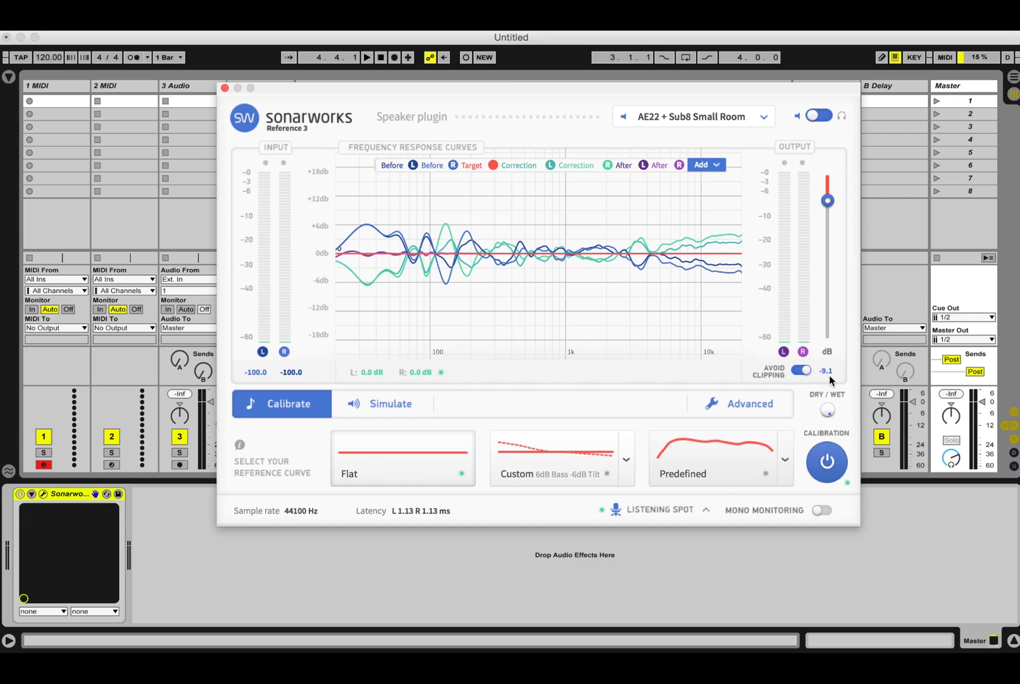
{"action": "left_click", "coordinate": [739, 404]}
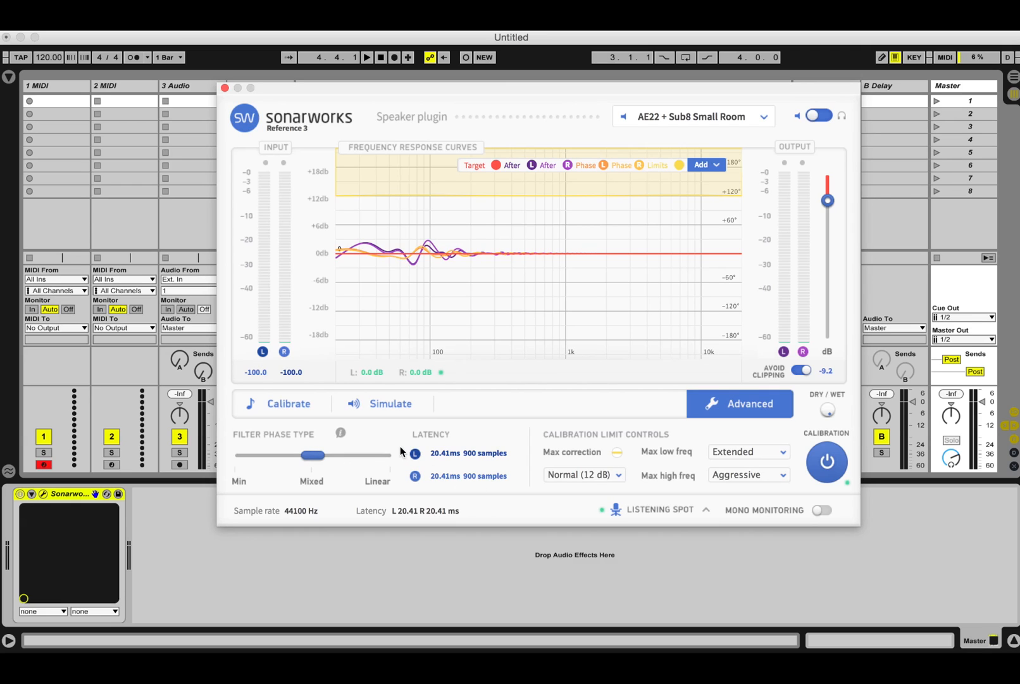
Step: Set Filter Phase Type to Linear and Max low freq correction to Aggressive
{"action": "left_click_drag", "start_coordinate": [313, 456], "coordinate": [377, 455]}
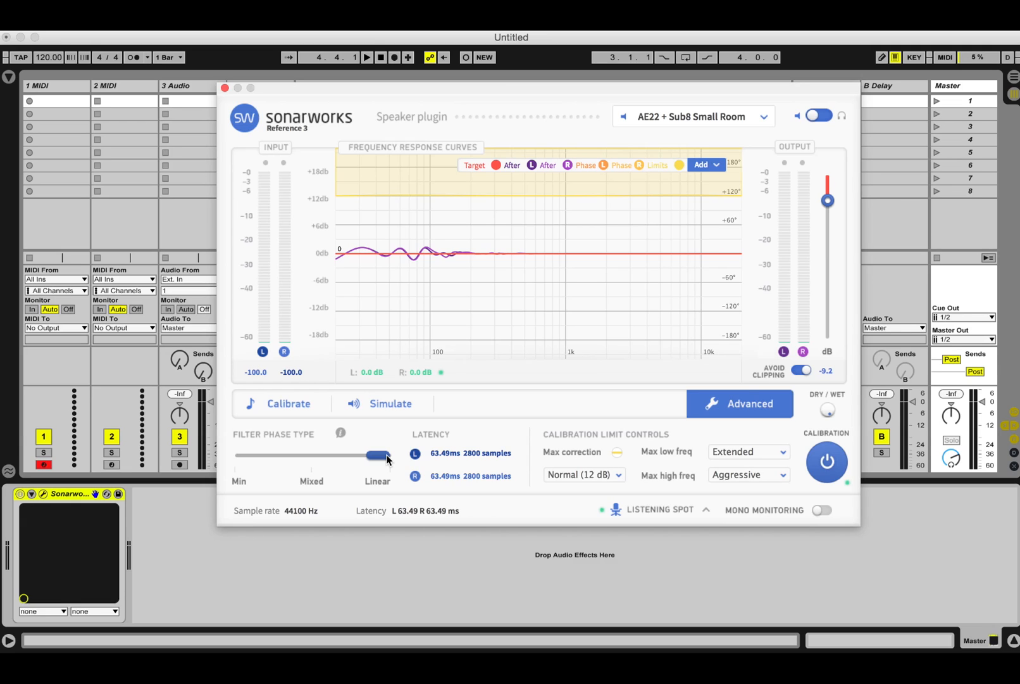
{"action": "left_click_drag", "start_coordinate": [377, 456], "coordinate": [384, 456]}
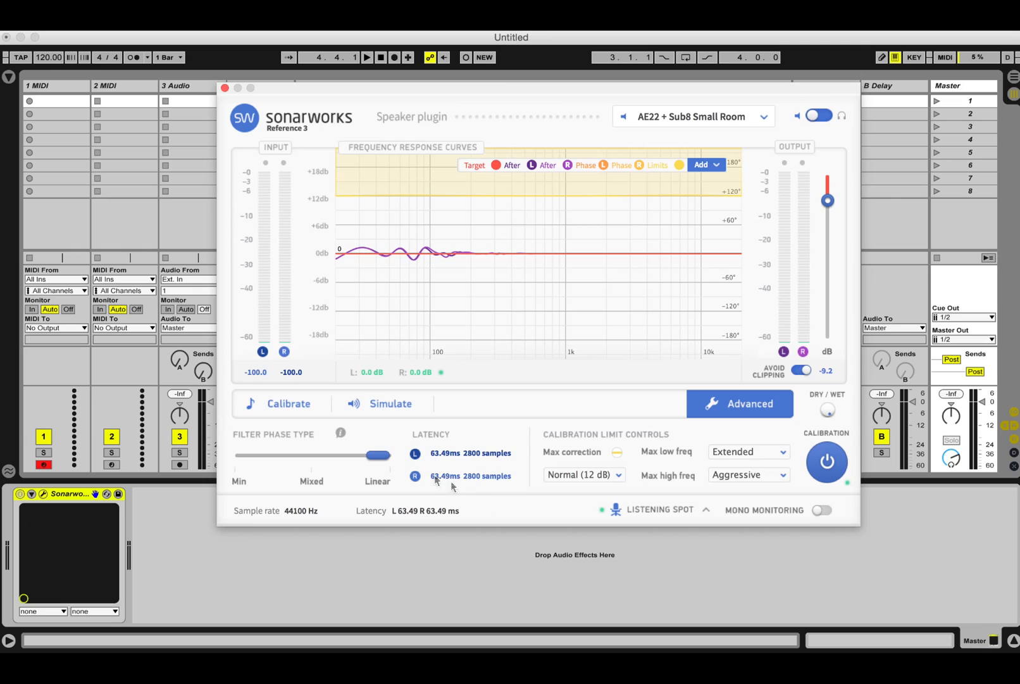
{"action": "mouse_move", "coordinate": [469, 486]}
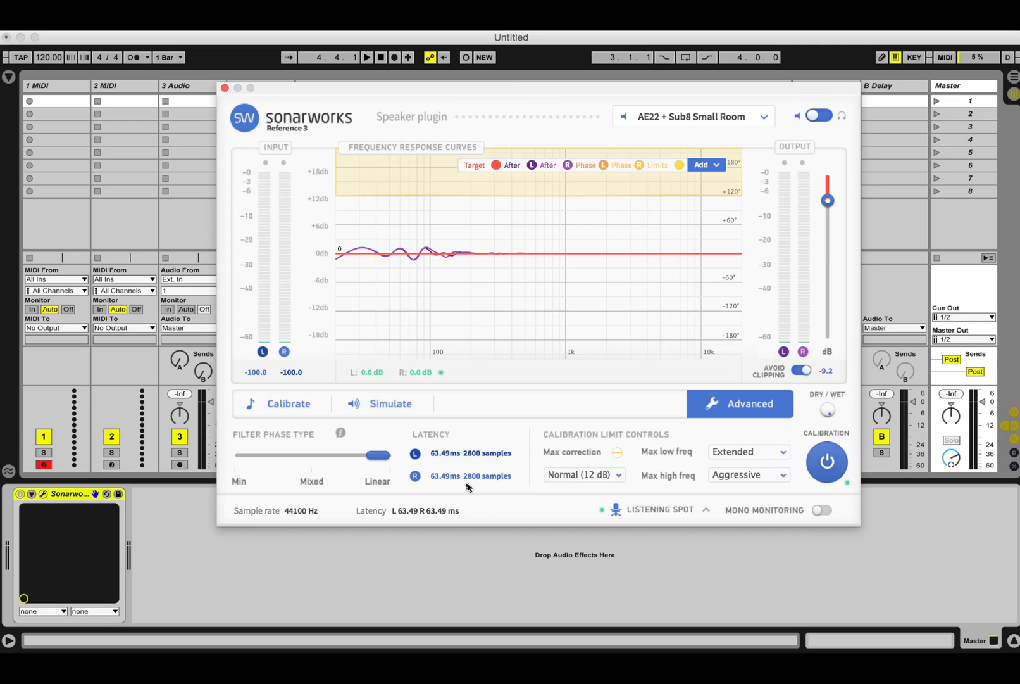
{"action": "mouse_move", "coordinate": [456, 450]}
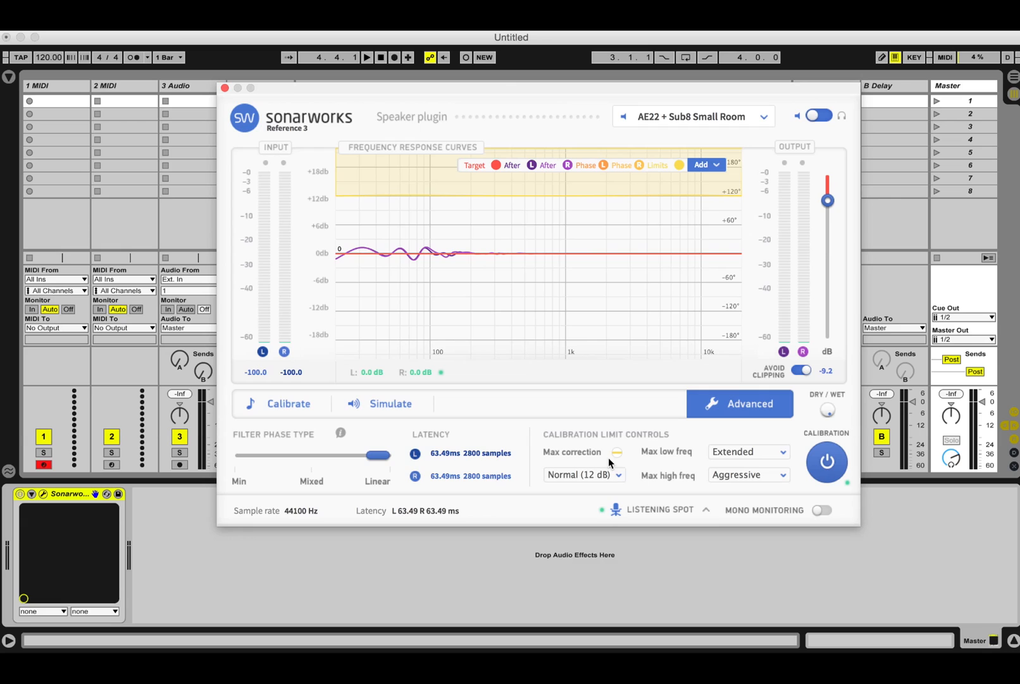
{"action": "left_click", "coordinate": [583, 475]}
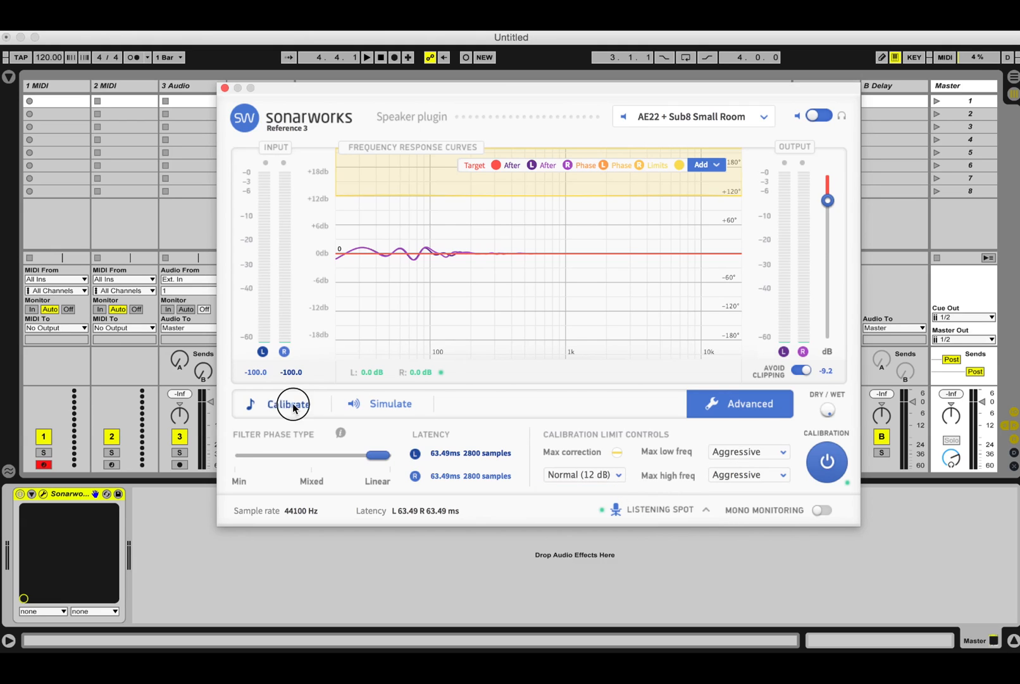
Step: Return to Calibrate and lower the Custom reference curve's Bass Boost to 1.0 dB
{"action": "left_click", "coordinate": [289, 404]}
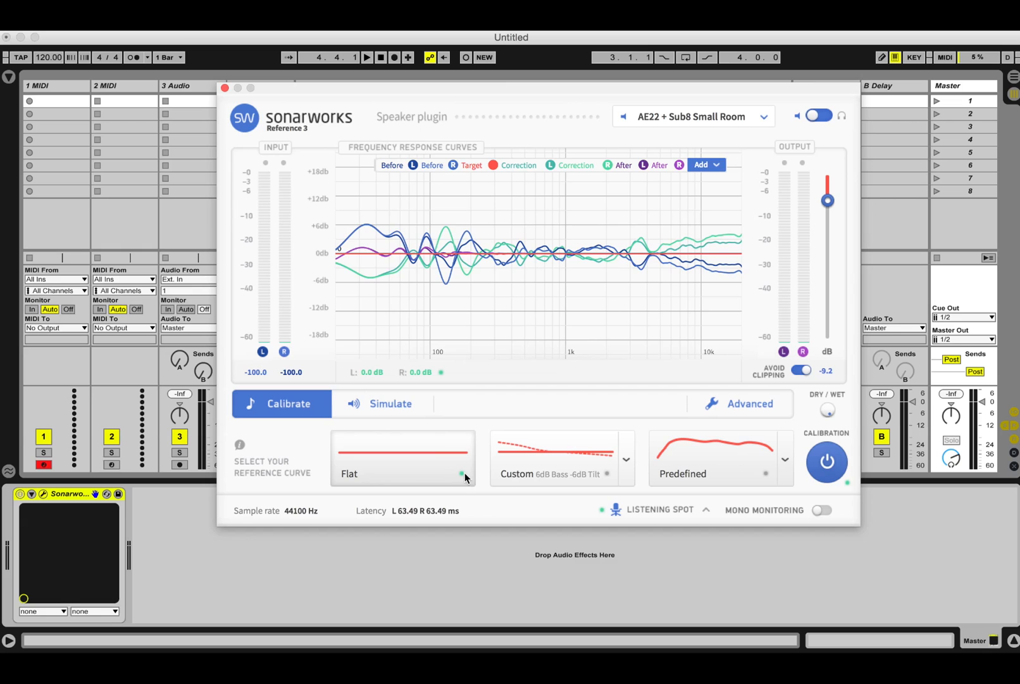
{"action": "mouse_move", "coordinate": [417, 463]}
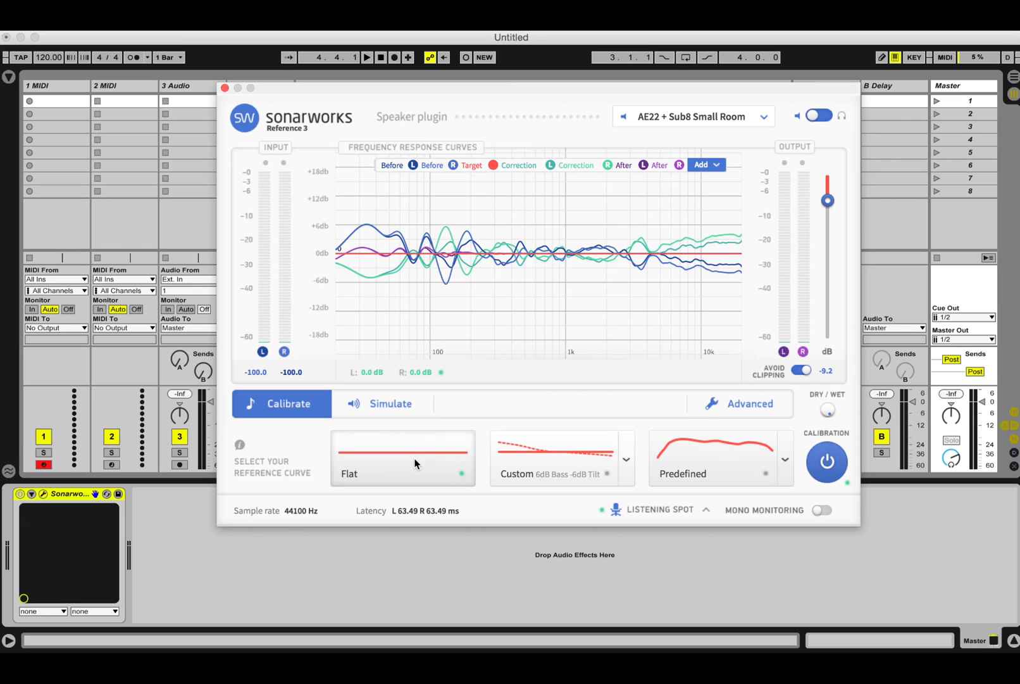
{"action": "mouse_move", "coordinate": [605, 458]}
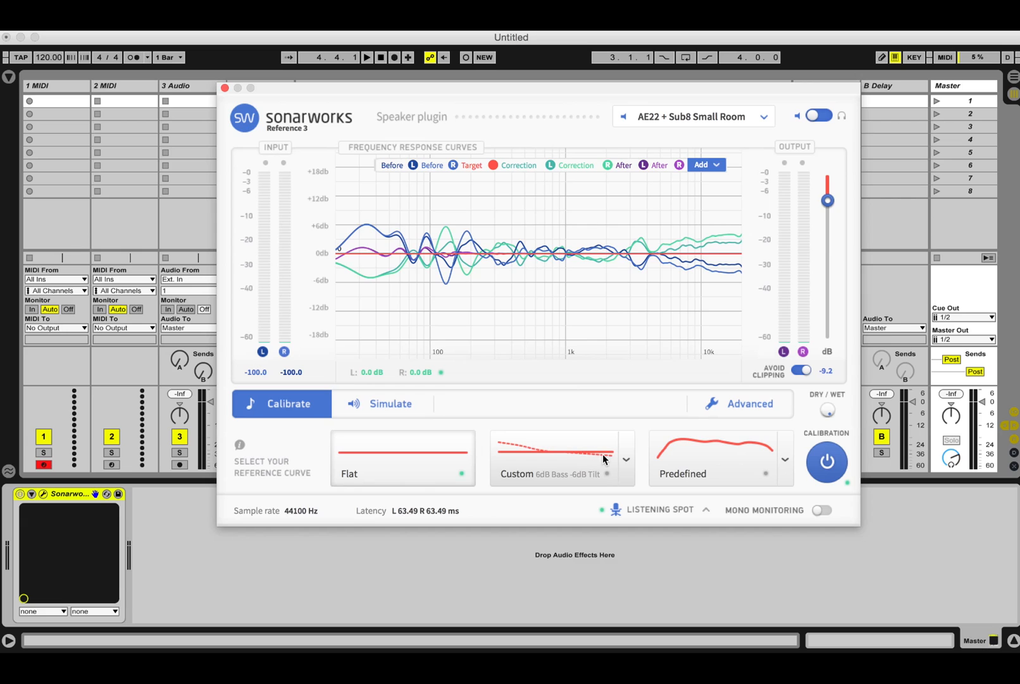
{"action": "left_click", "coordinate": [626, 459]}
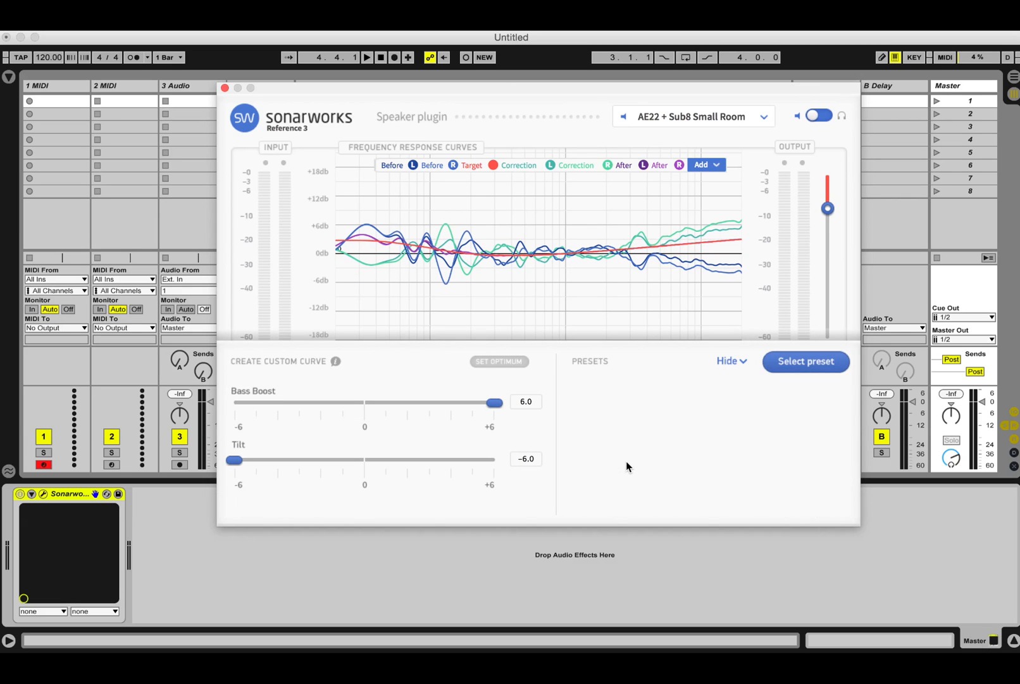
{"action": "left_click_drag", "start_coordinate": [492, 403], "coordinate": [382, 403]}
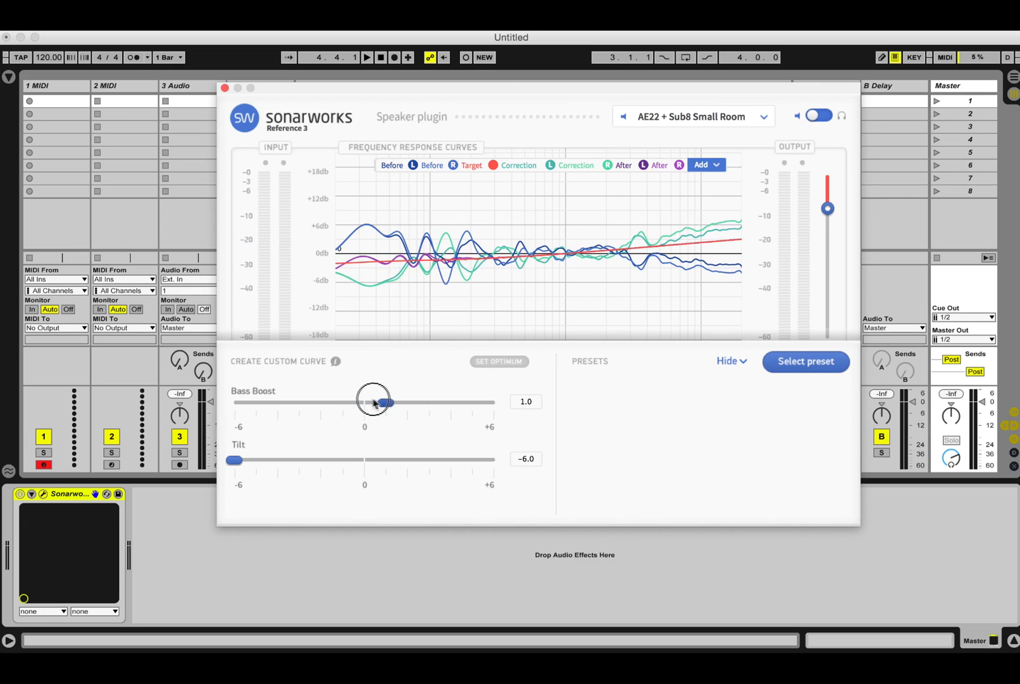
Step: Preview the French hi-fi home speaker simulation preset from All custom profiles
{"action": "left_click", "coordinate": [805, 361]}
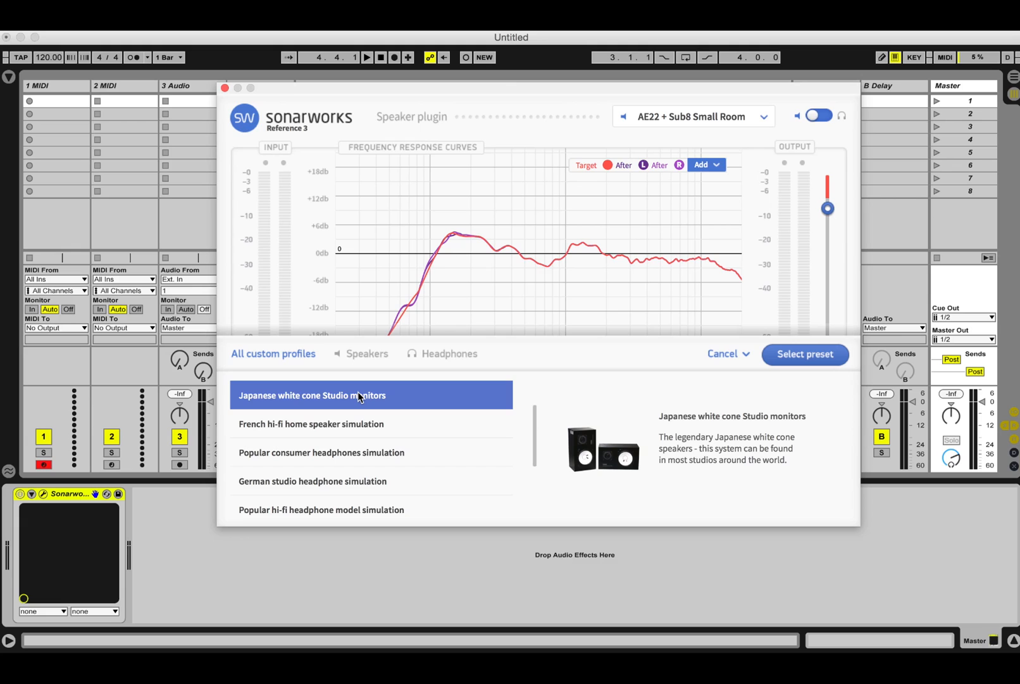
{"action": "mouse_move", "coordinate": [353, 414]}
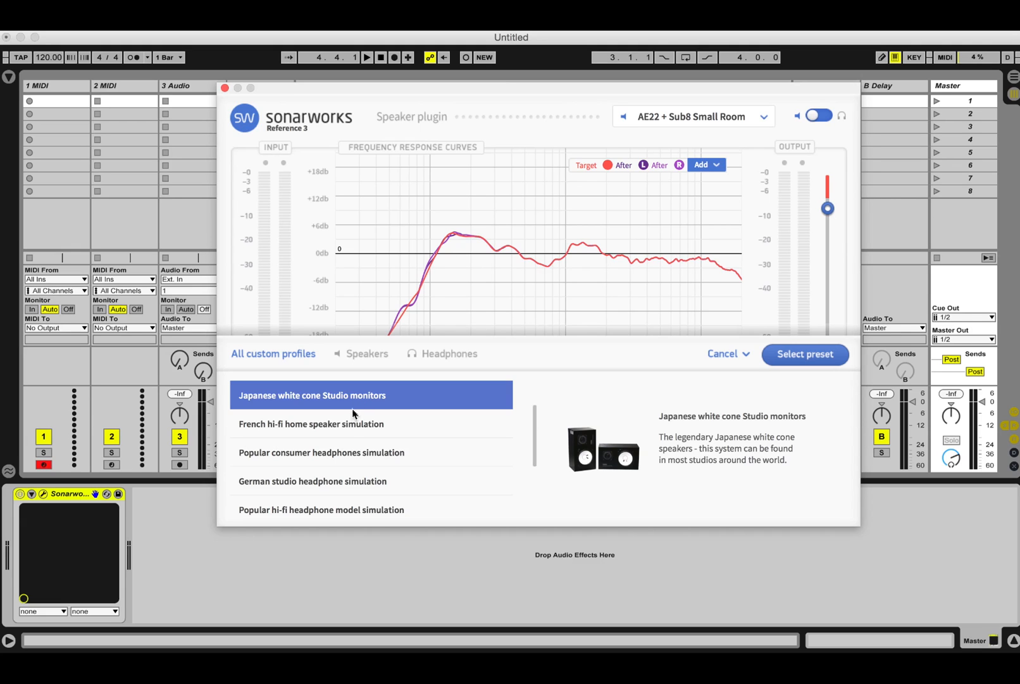
{"action": "left_click", "coordinate": [313, 423]}
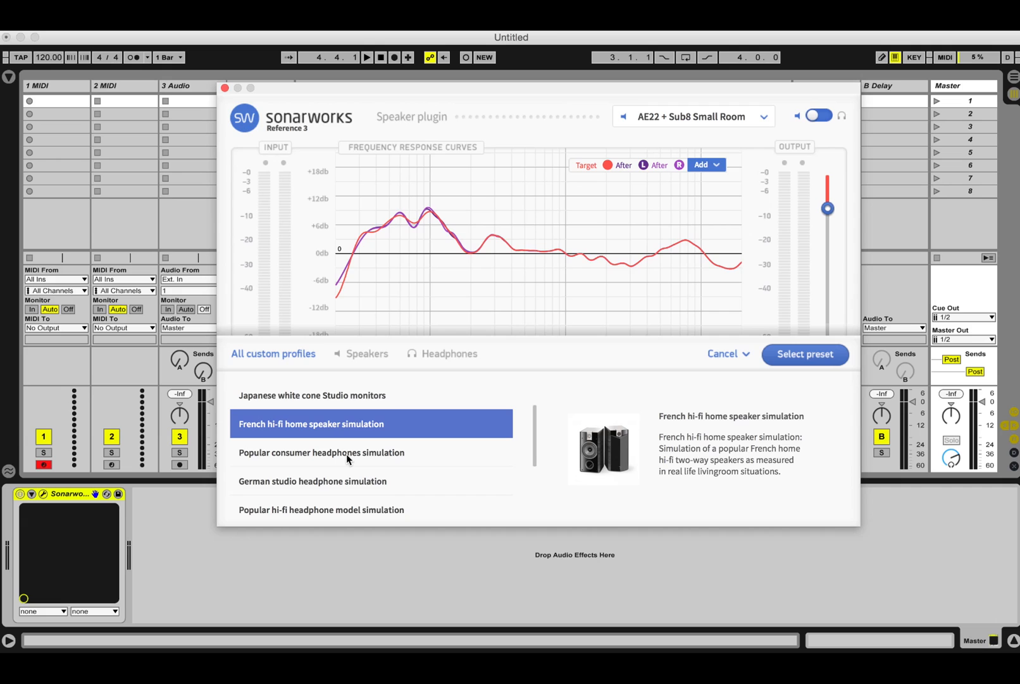
{"action": "mouse_move", "coordinate": [350, 458]}
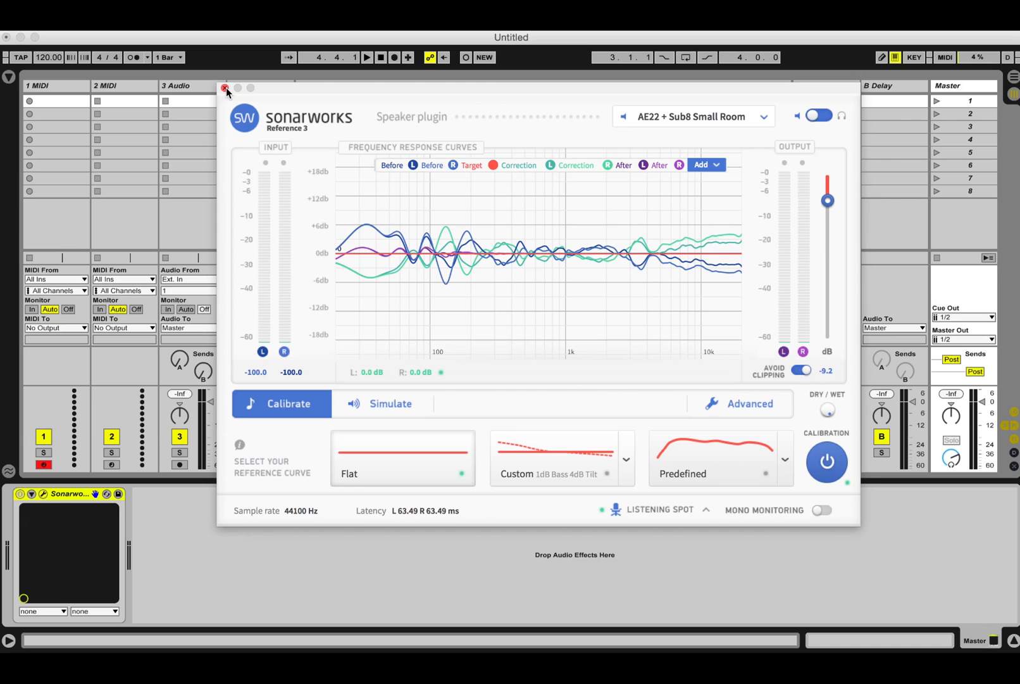
Step: Close the Sonarworks plugin window, leaving it loaded on the master channel
{"action": "left_click", "coordinate": [226, 87]}
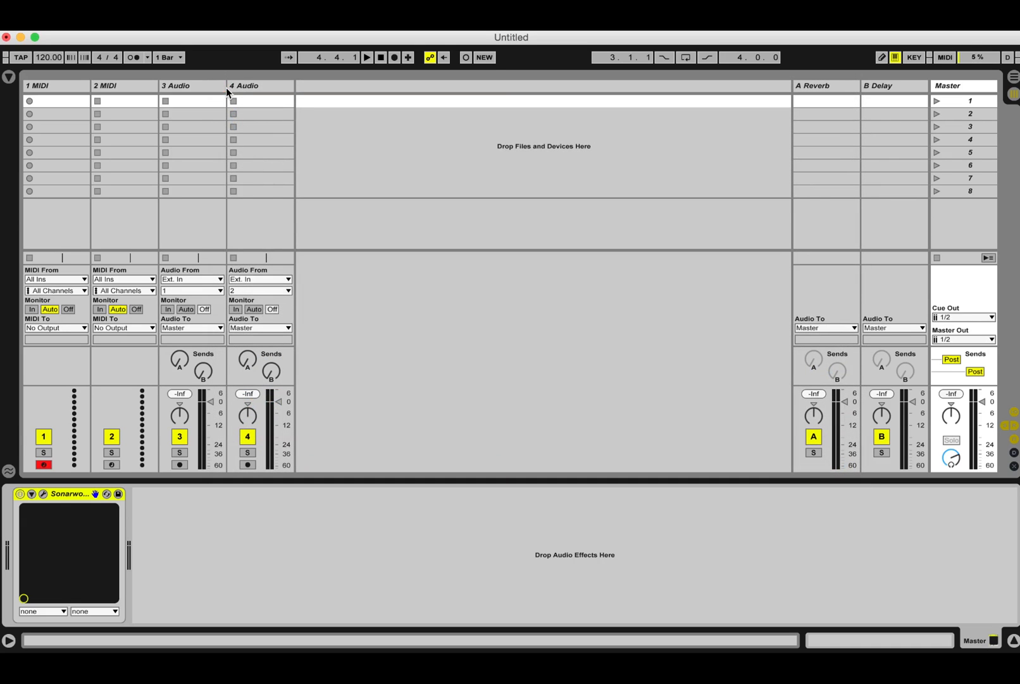
{"action": "mouse_move", "coordinate": [421, 421]}
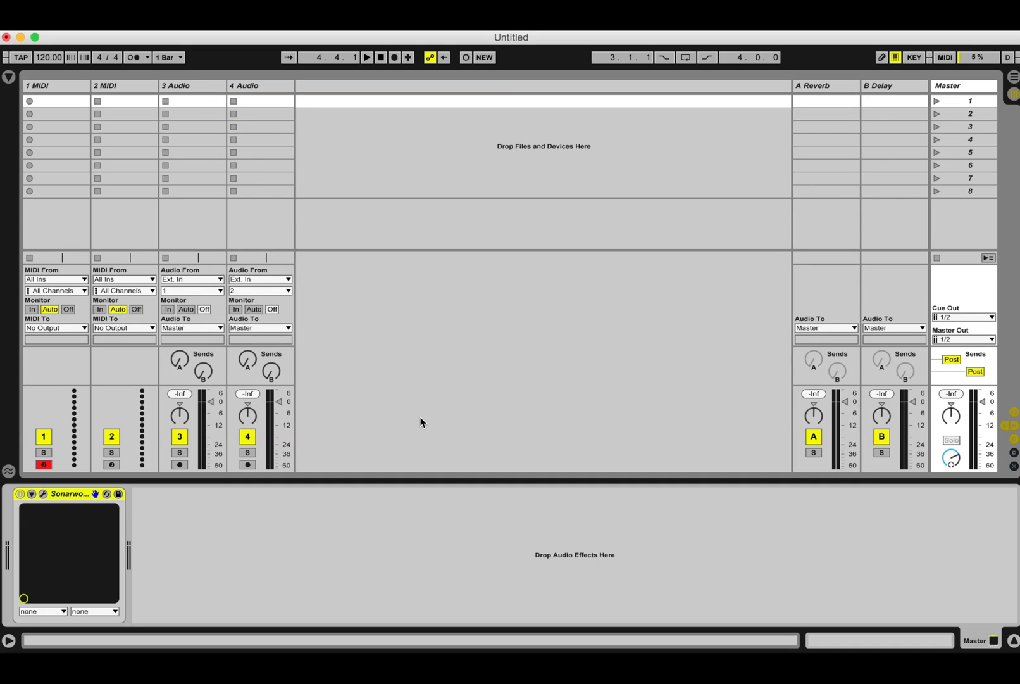